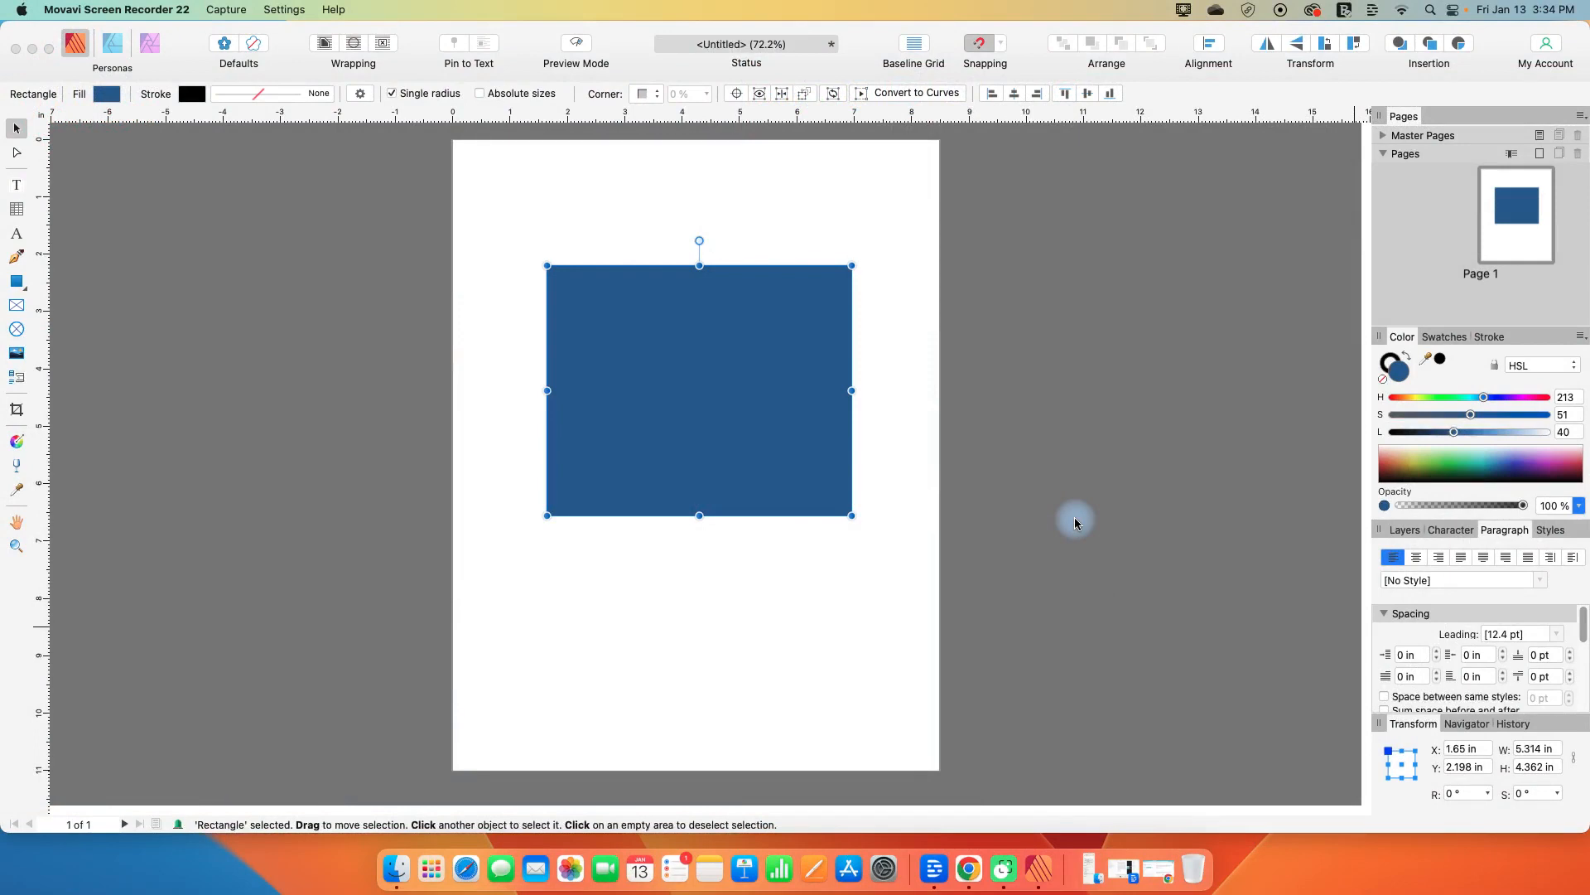
{"action": "mouse_move", "coordinate": [727, 360]}
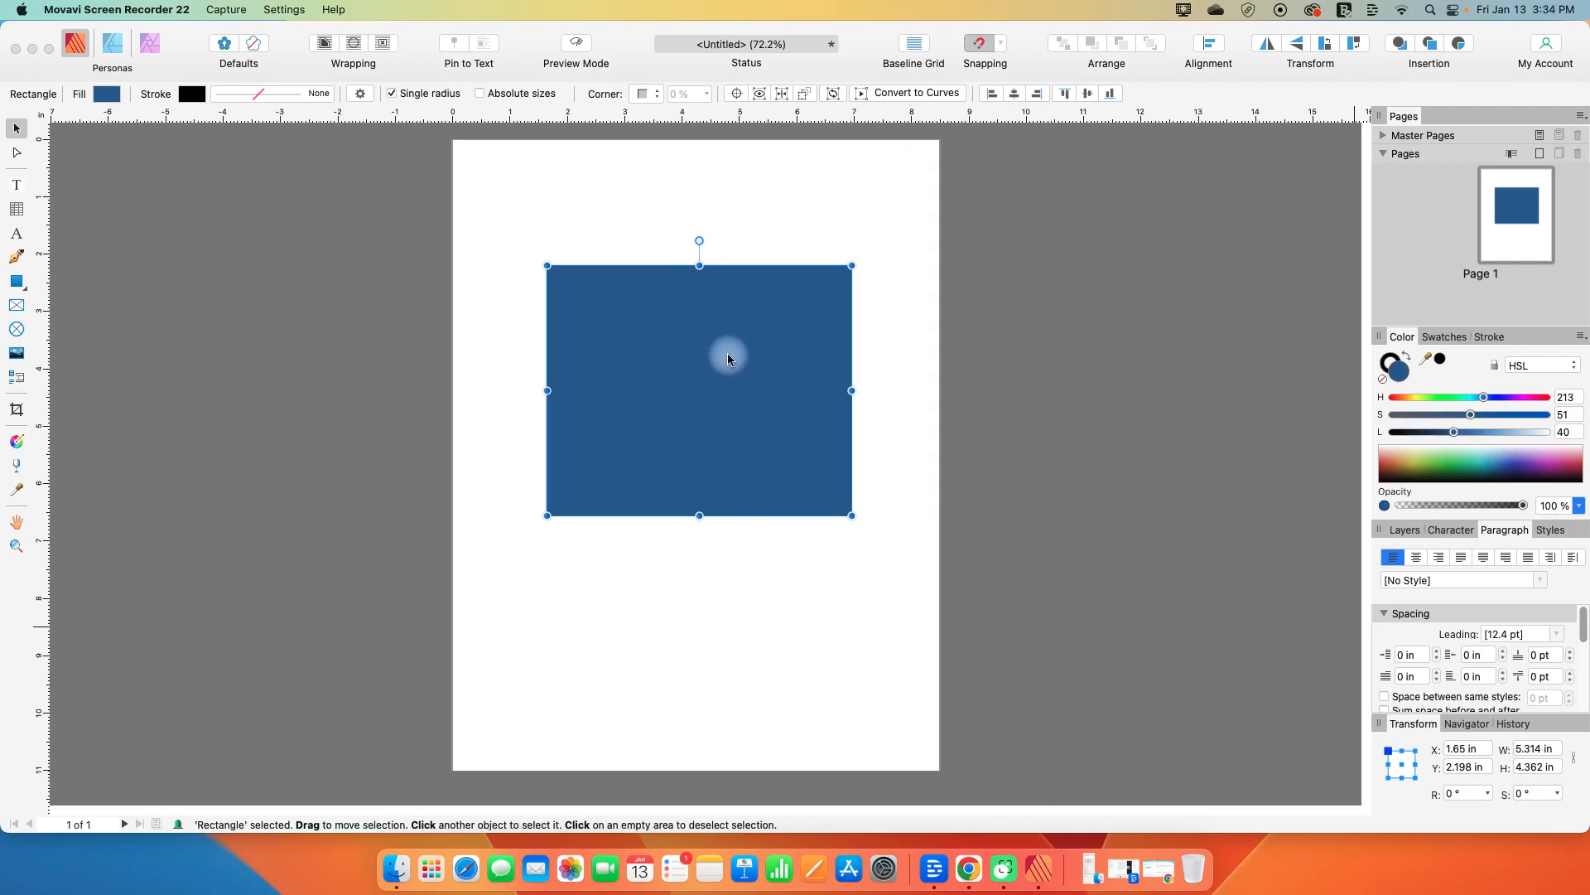
{"action": "mouse_move", "coordinate": [15, 550]}
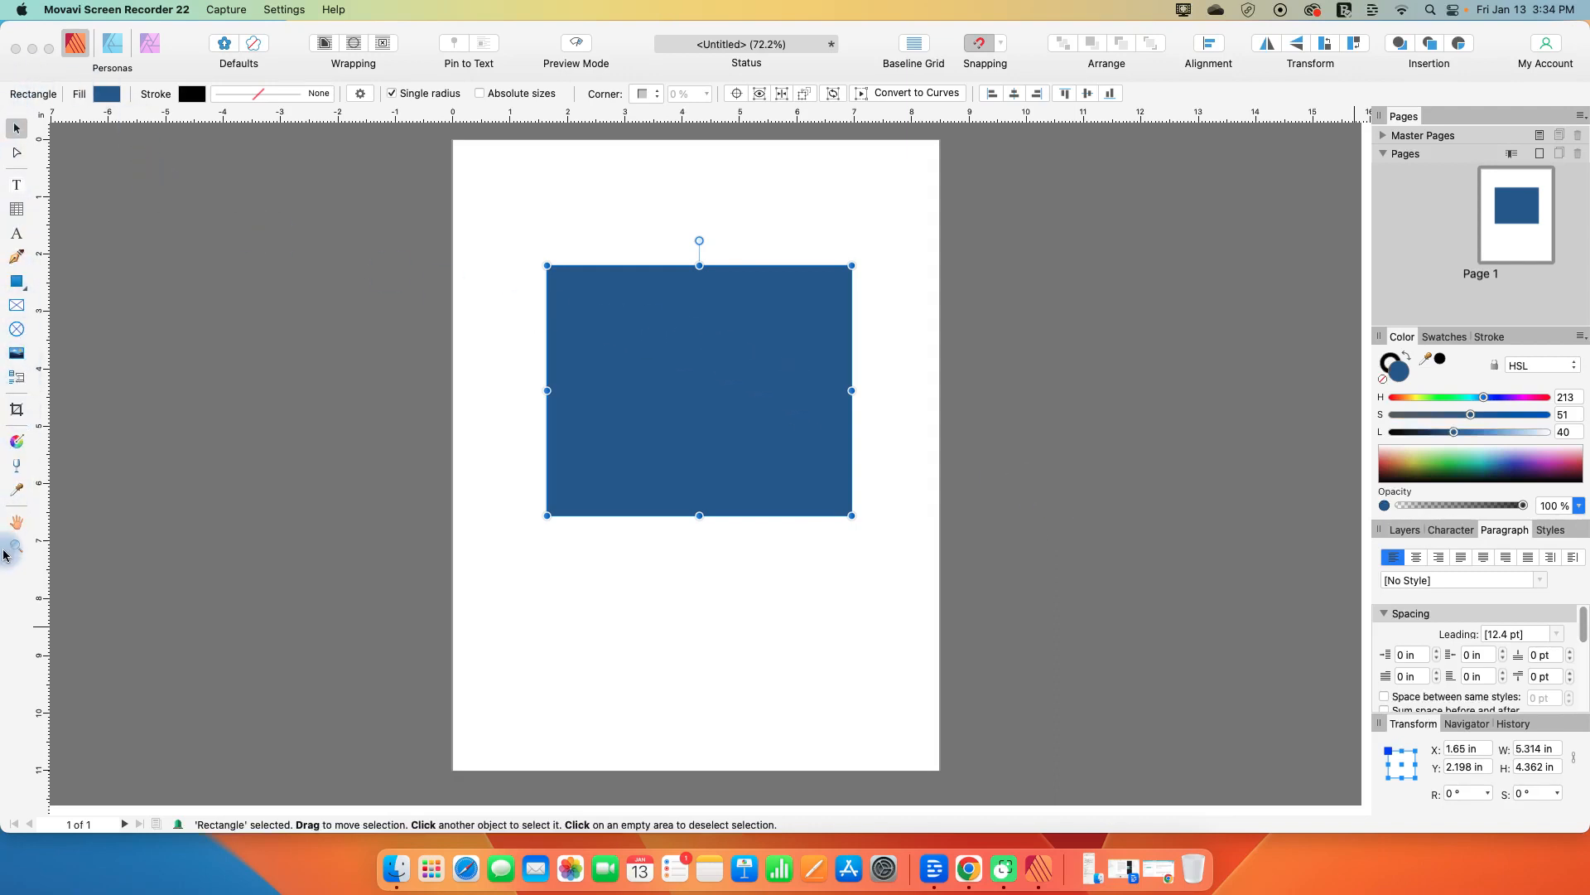
{"action": "mouse_move", "coordinate": [242, 531]}
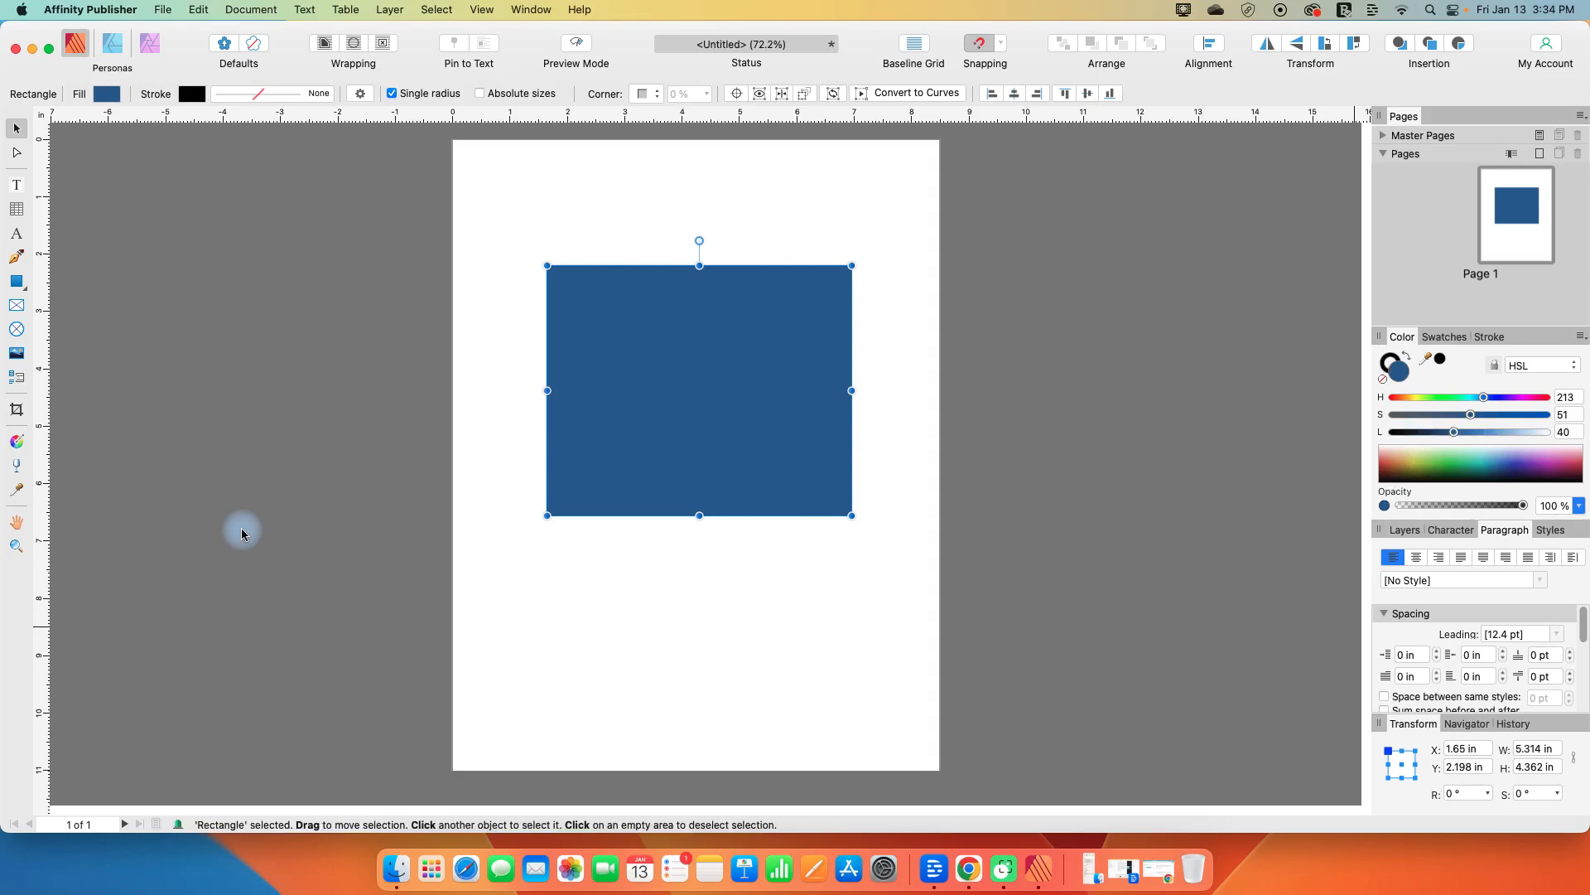
{"action": "mouse_move", "coordinate": [232, 431]}
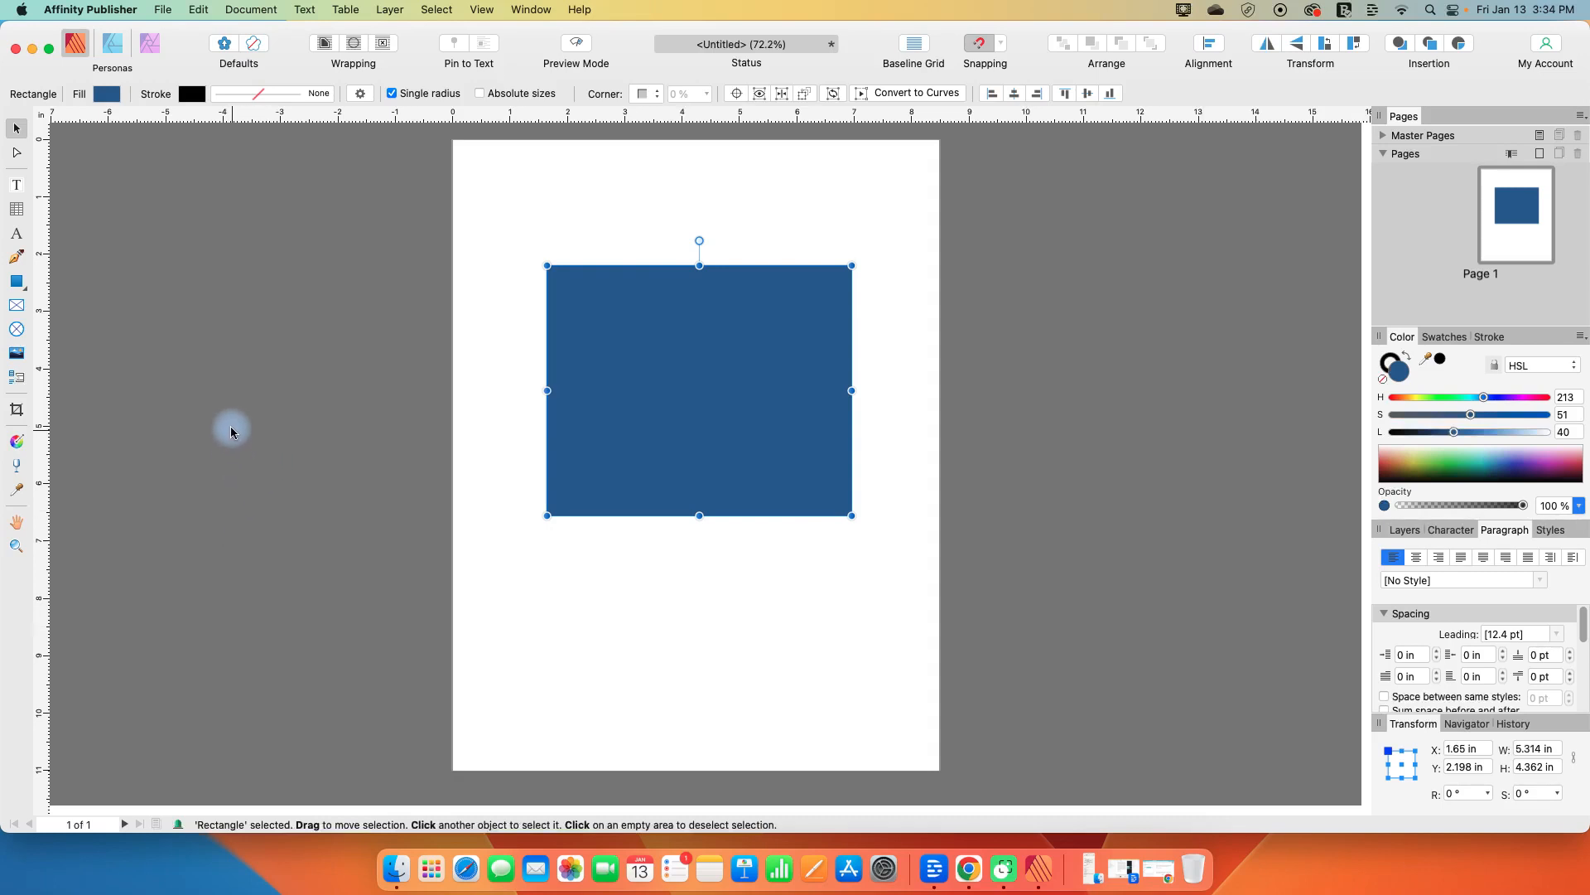
{"action": "mouse_move", "coordinate": [735, 247]}
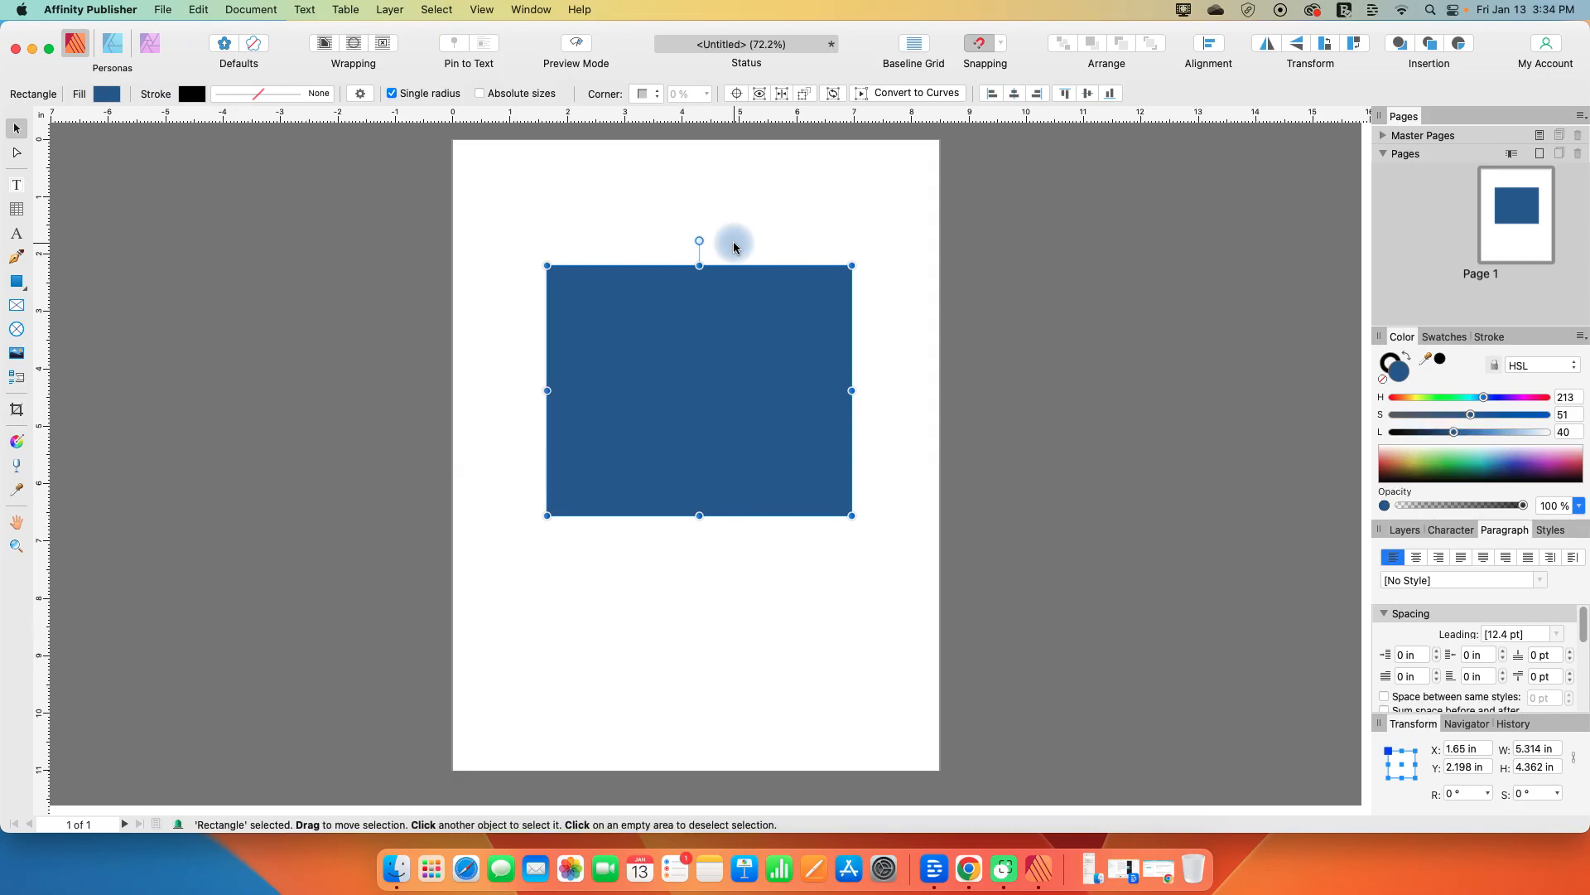
{"action": "mouse_move", "coordinate": [557, 202]}
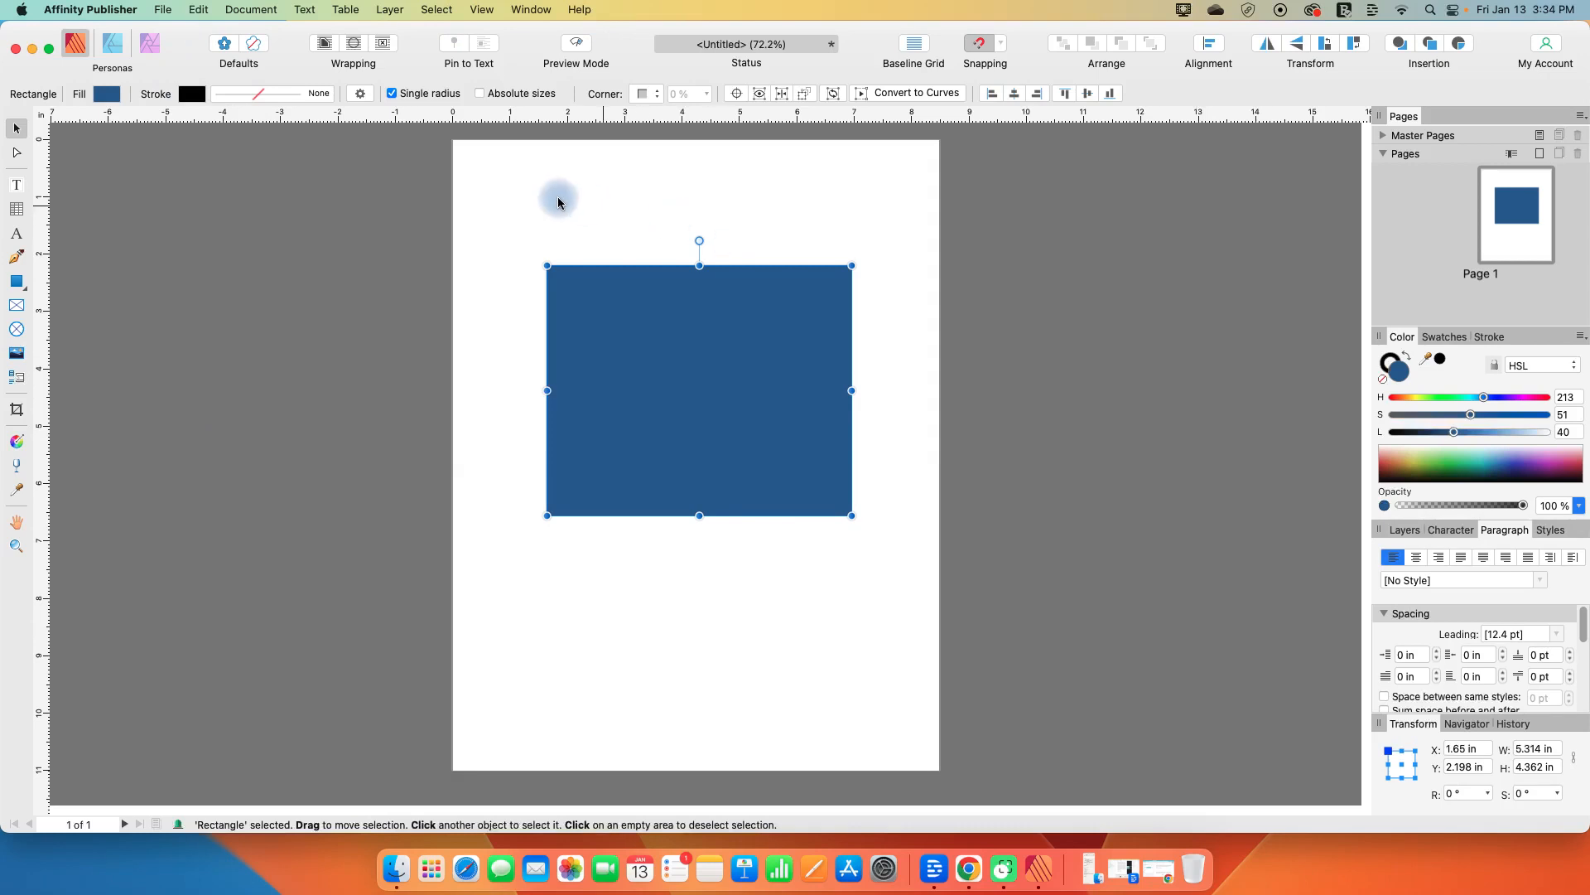
{"action": "mouse_move", "coordinate": [15, 127]}
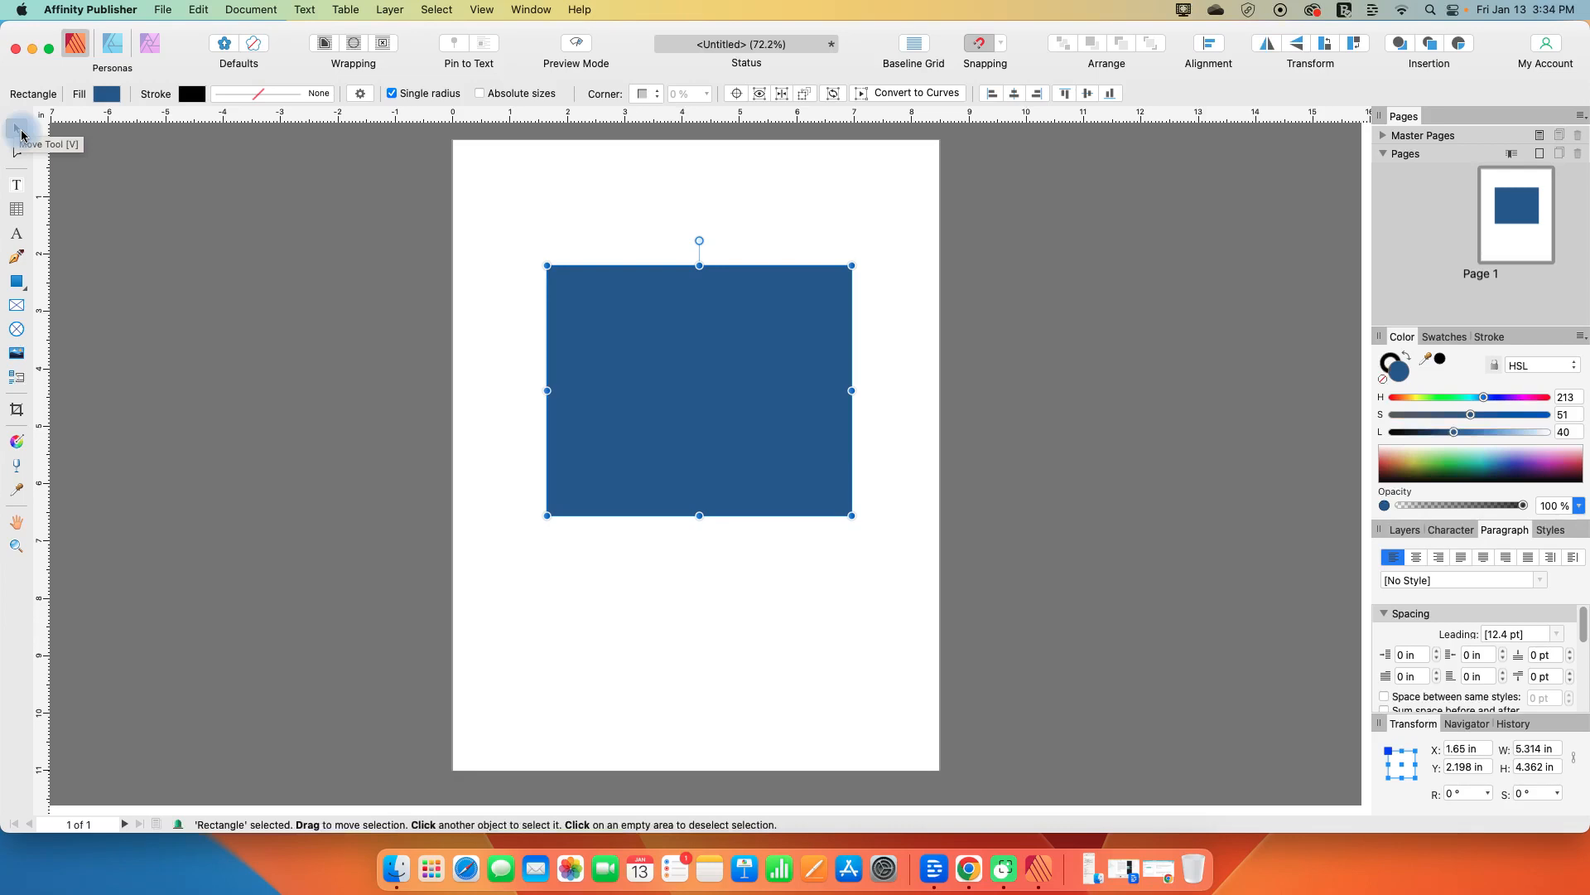
{"action": "mouse_move", "coordinate": [715, 401]}
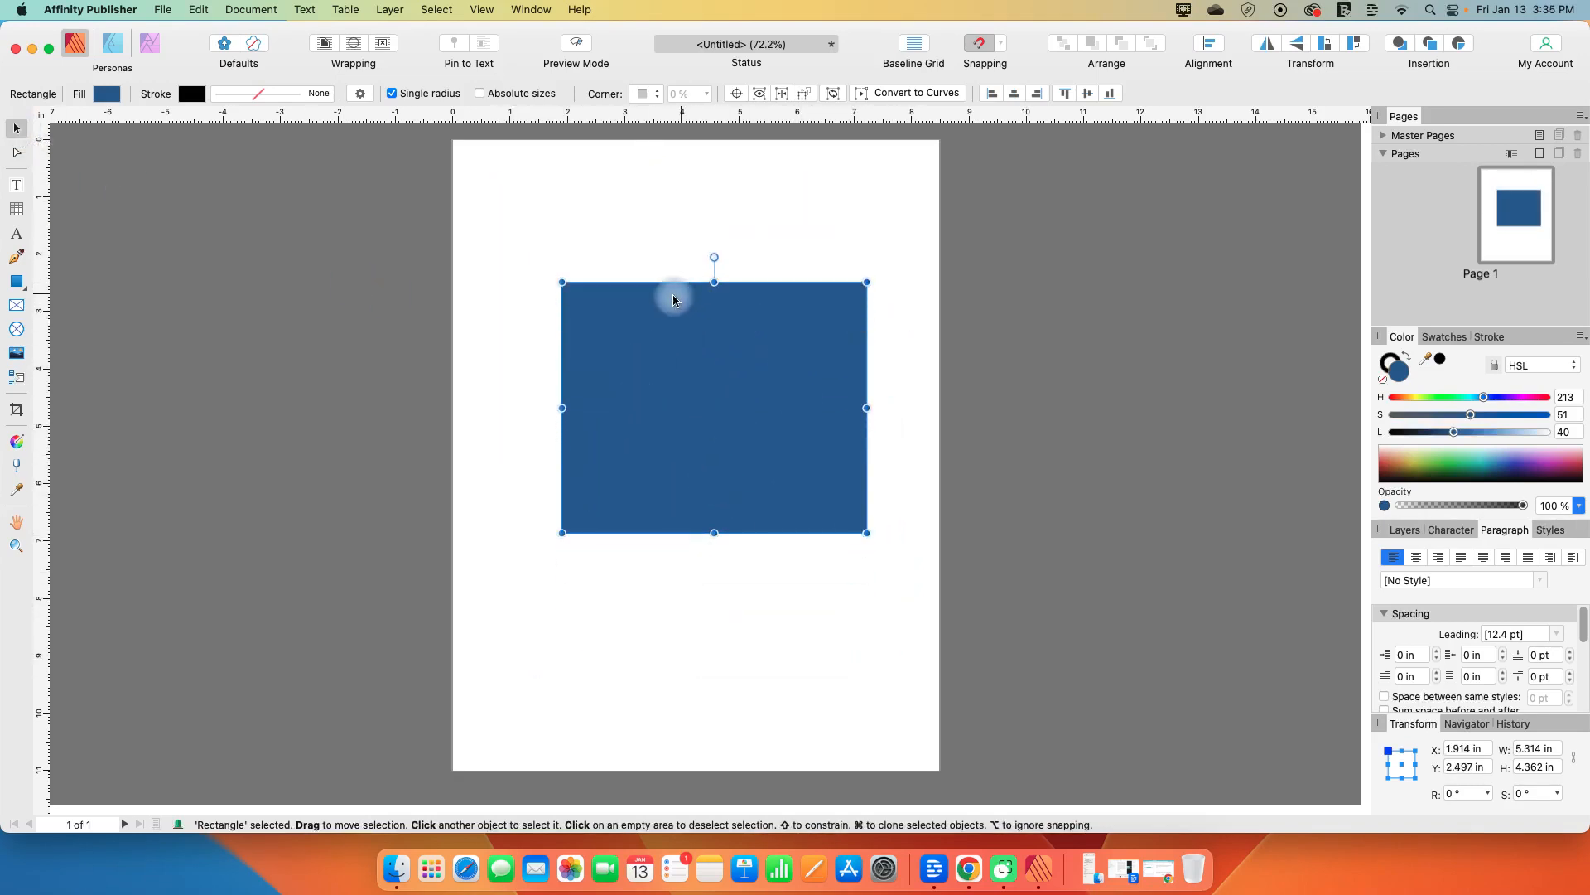
Deselect the blue rectangle by clicking empty page, then reselect it with the Move Tool
{"action": "left_click", "coordinate": [867, 415]}
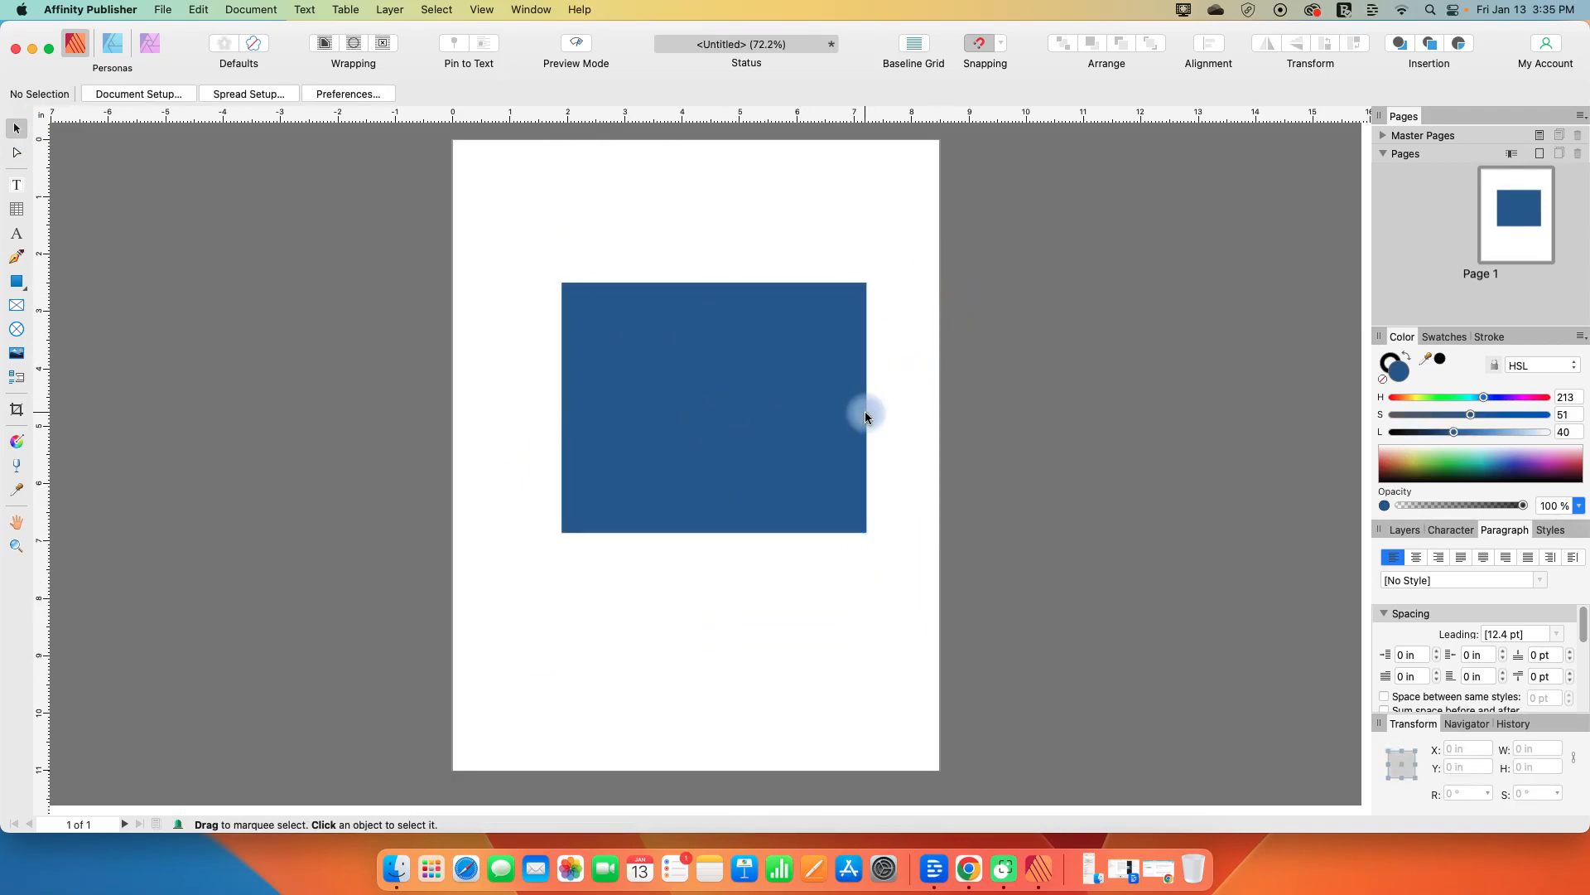
{"action": "mouse_move", "coordinate": [707, 386]}
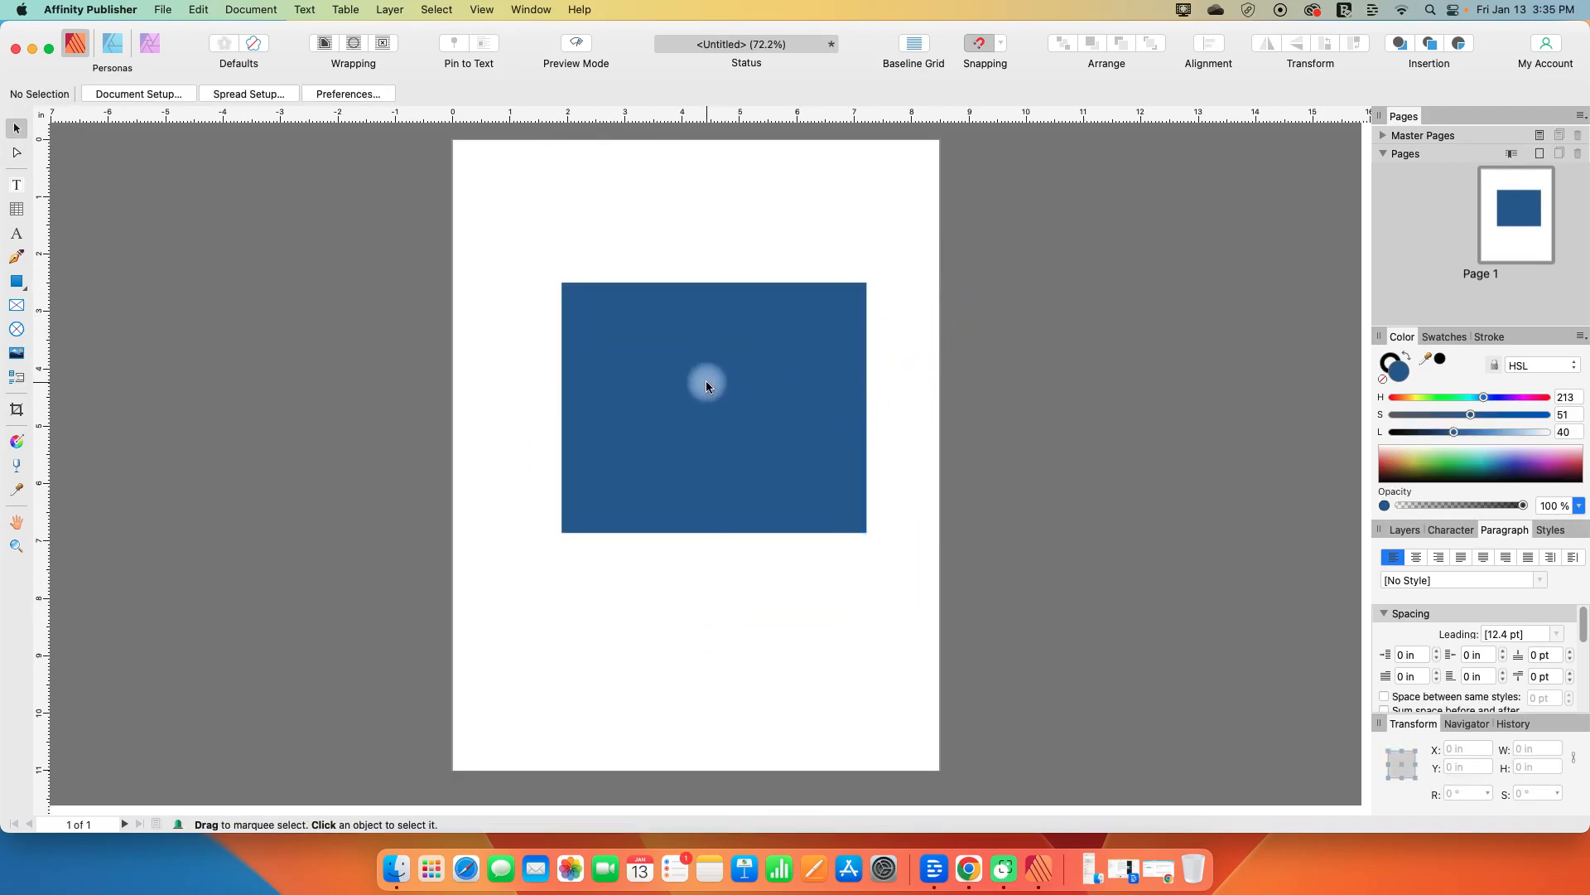
{"action": "left_click", "coordinate": [713, 407]}
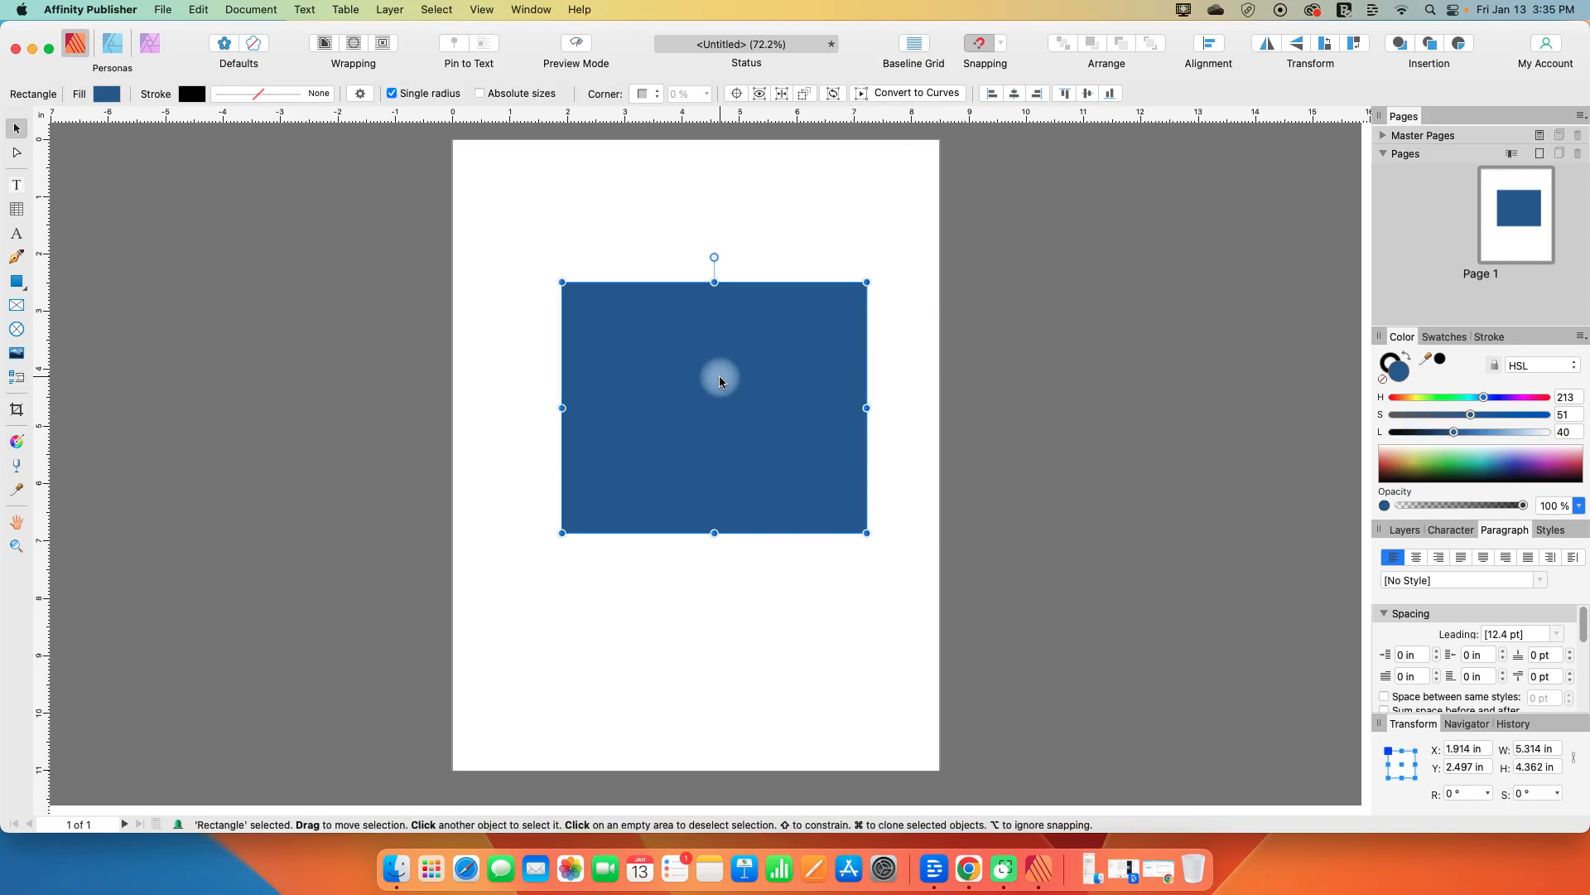
{"action": "mouse_move", "coordinate": [640, 279]}
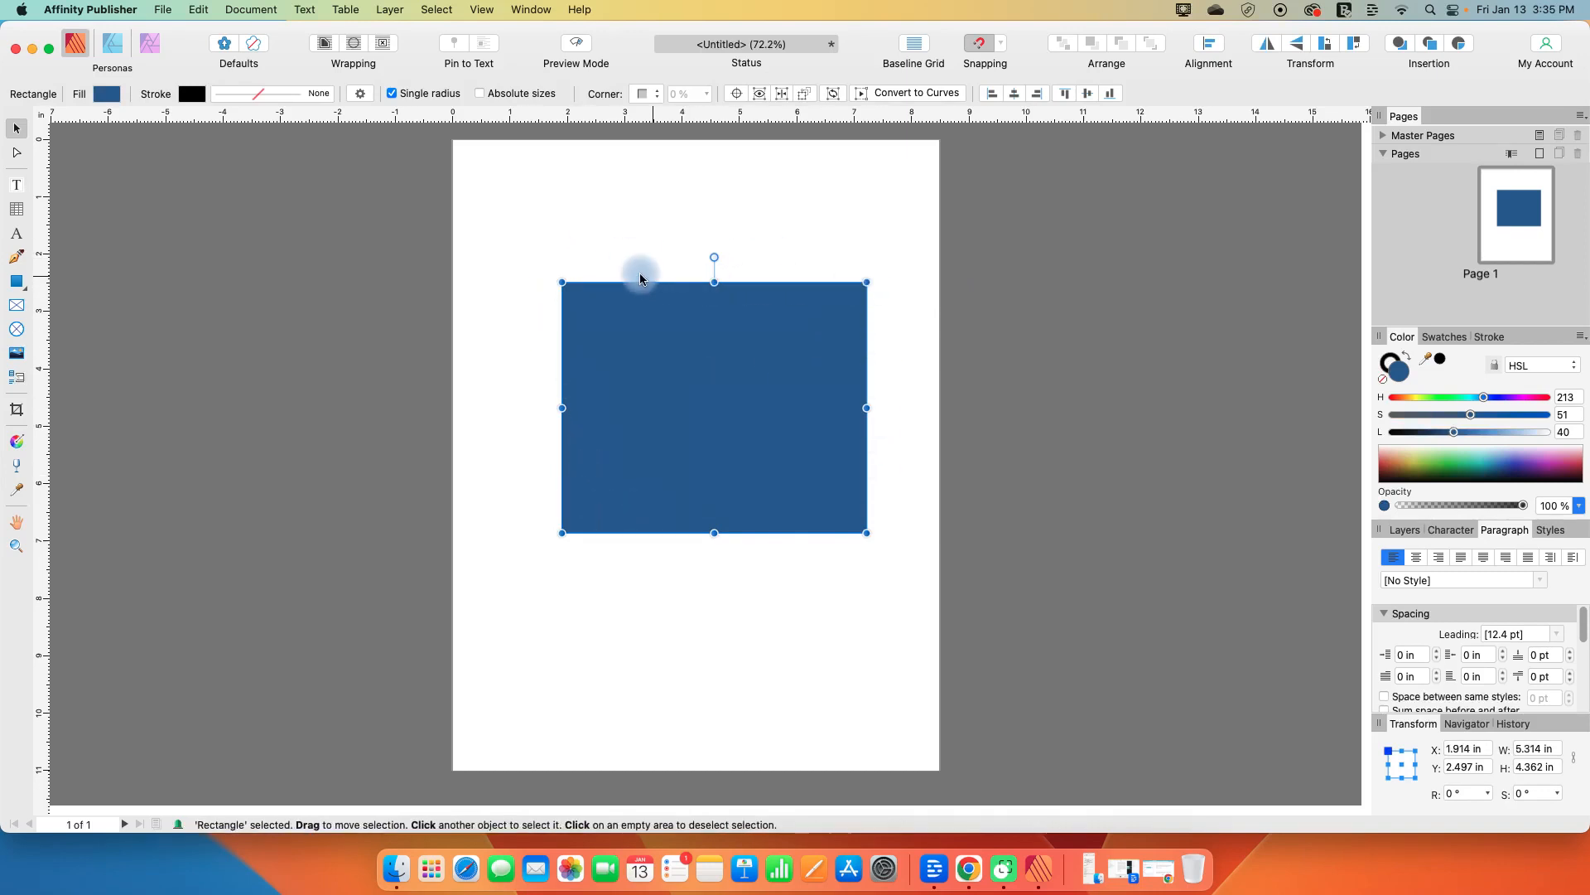
{"action": "mouse_move", "coordinate": [572, 525]}
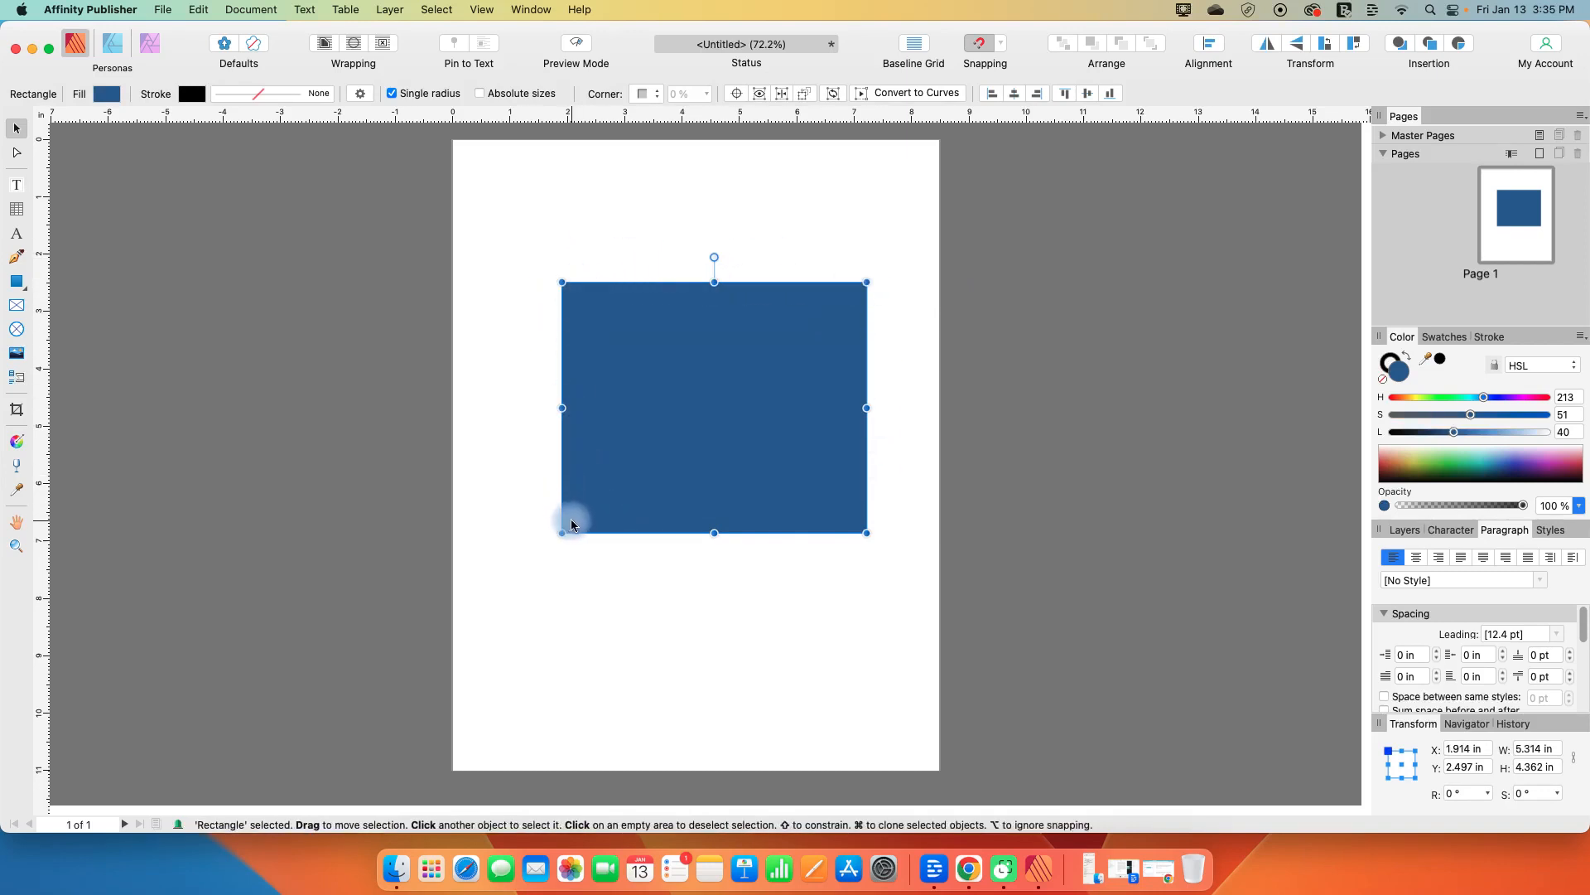
{"action": "mouse_move", "coordinate": [714, 458]}
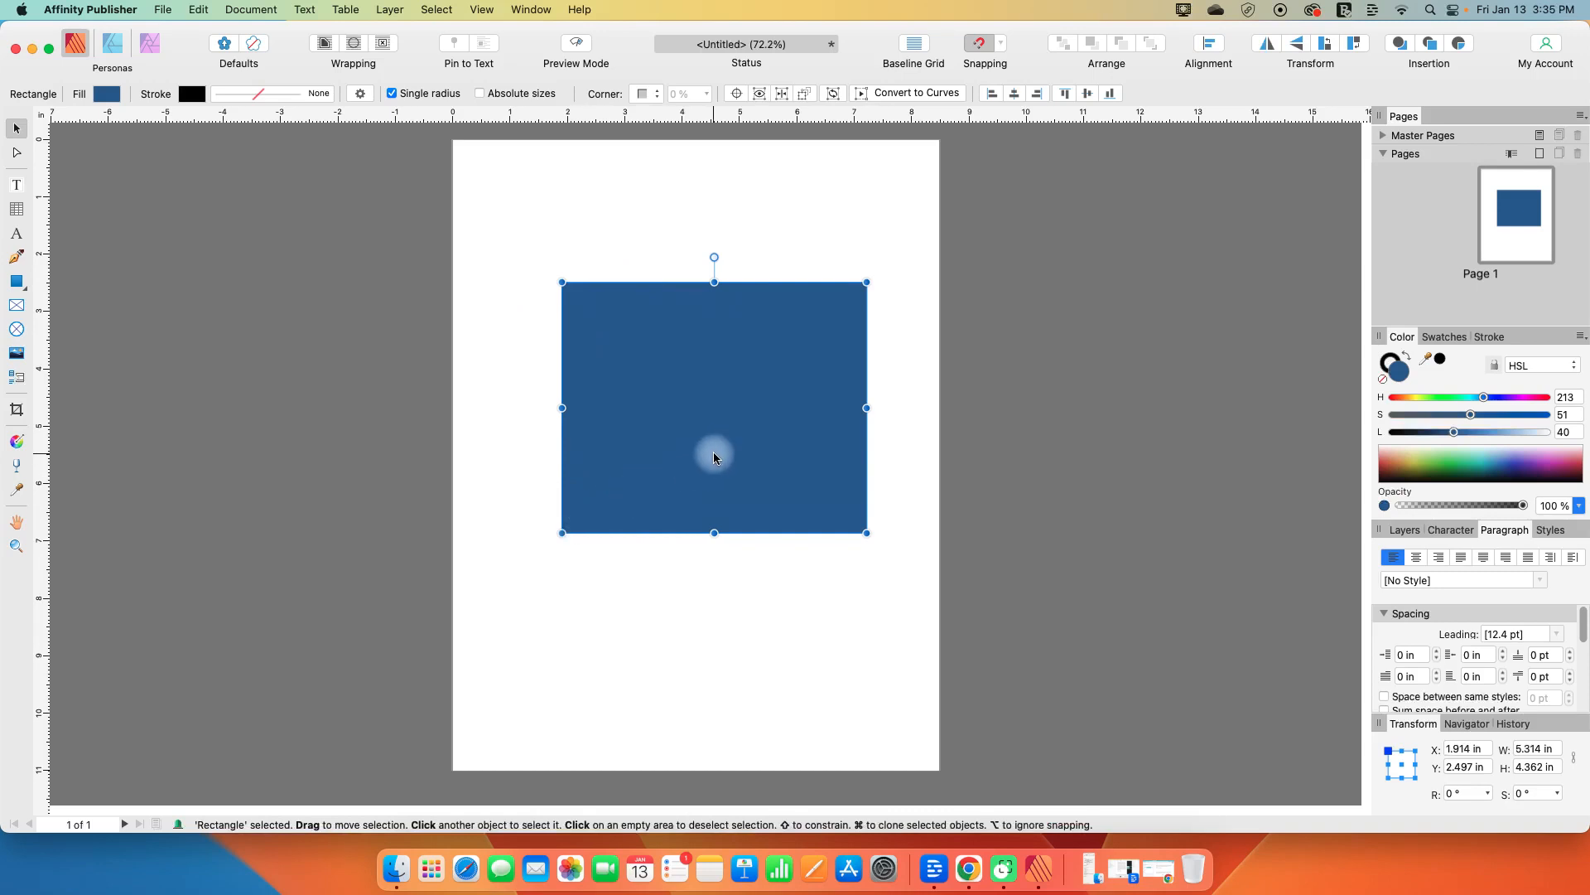
{"action": "mouse_move", "coordinate": [719, 406]}
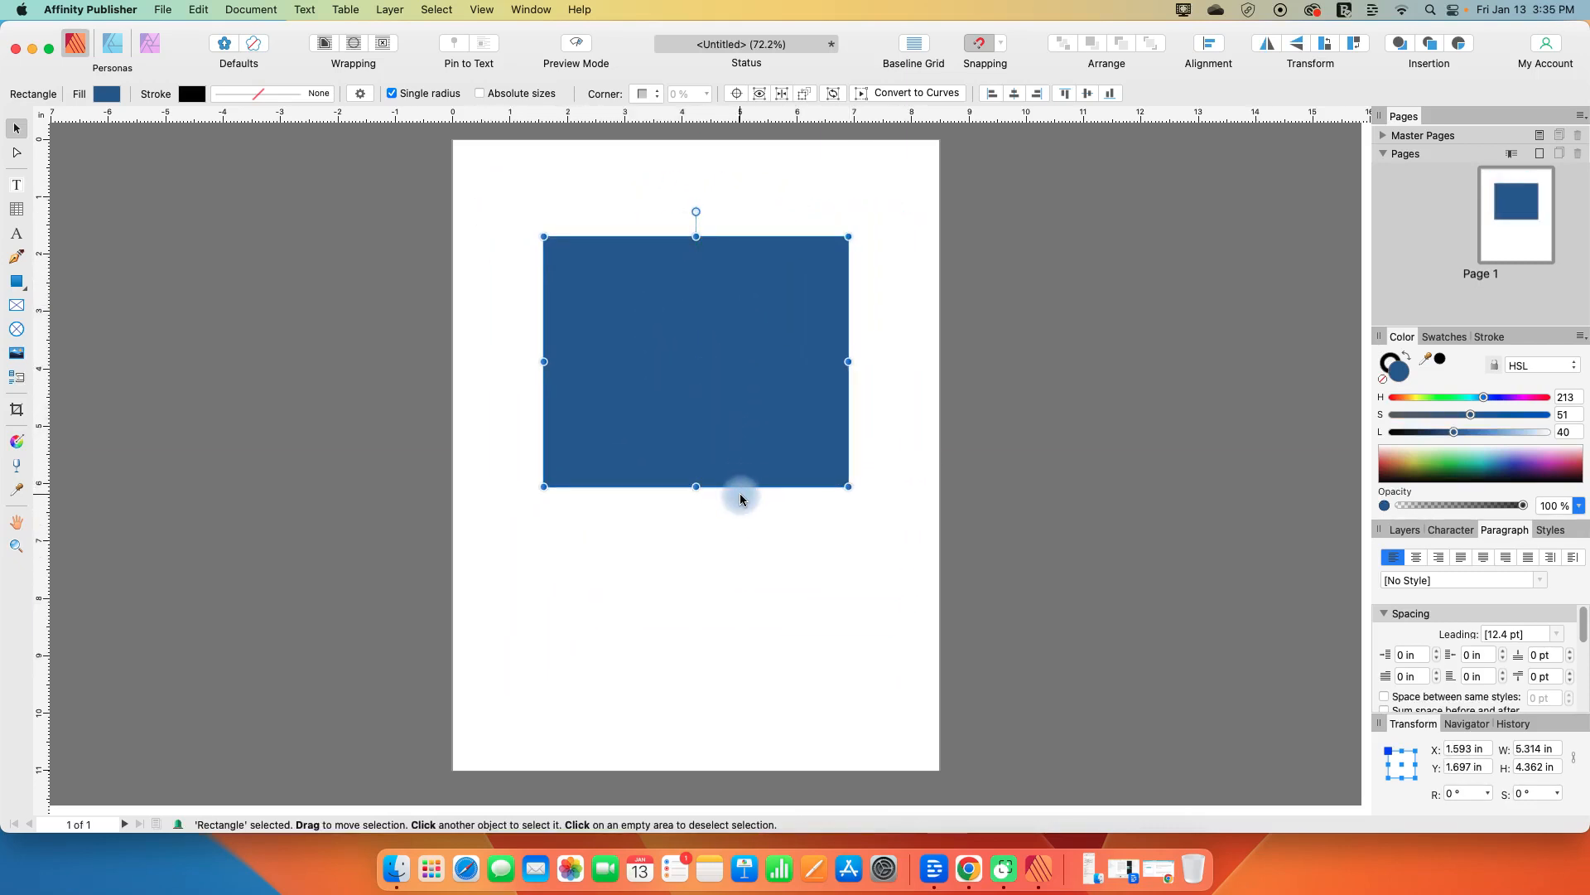
{"action": "mouse_move", "coordinate": [856, 253]}
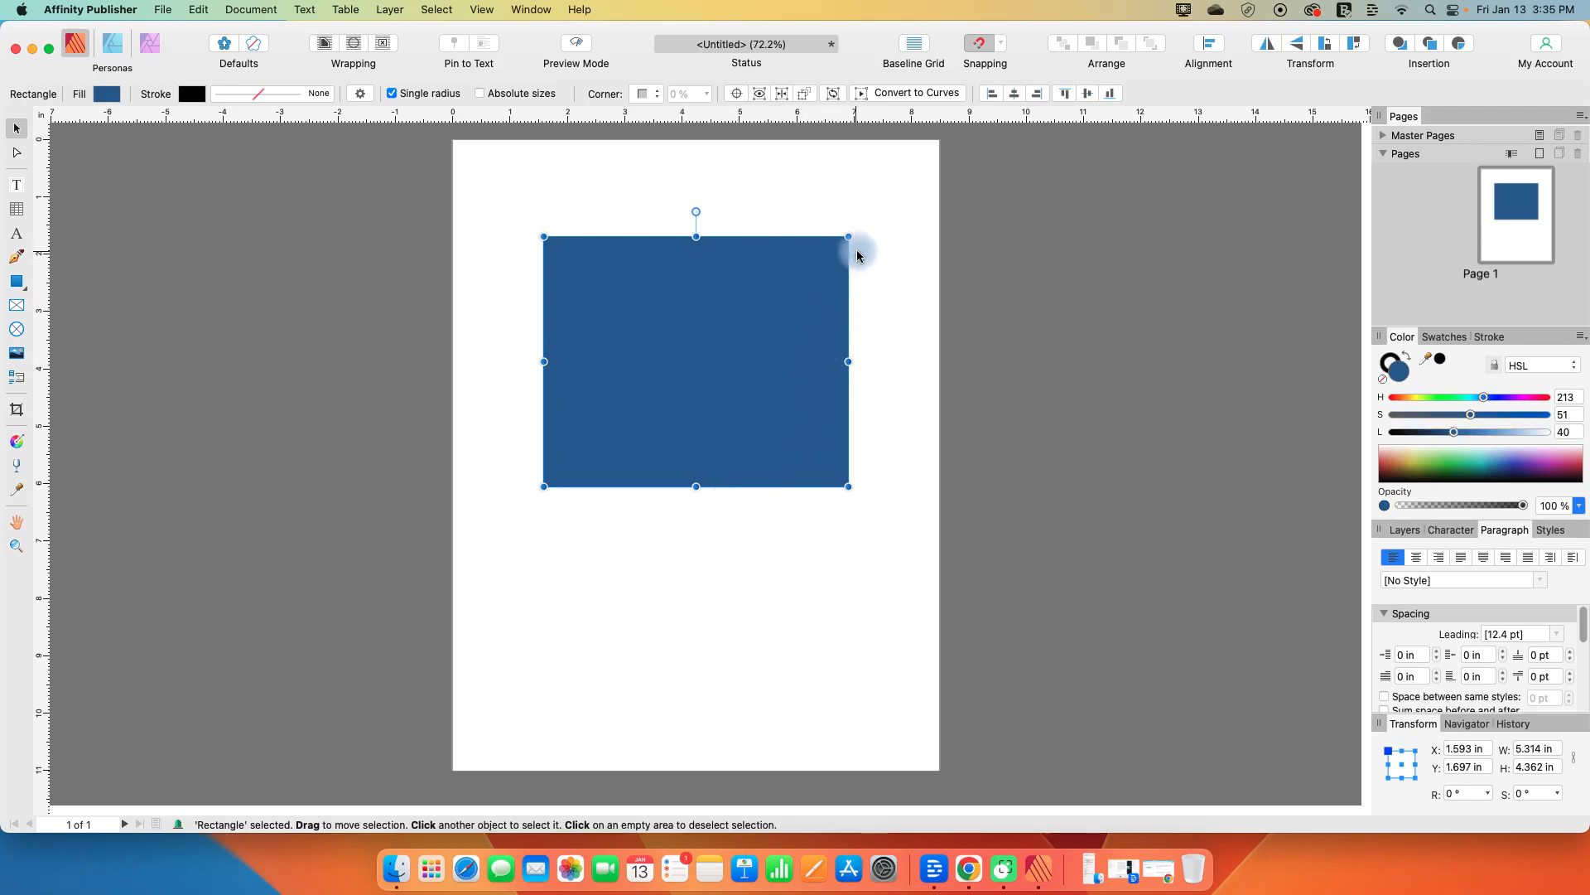
{"action": "mouse_move", "coordinate": [848, 239]}
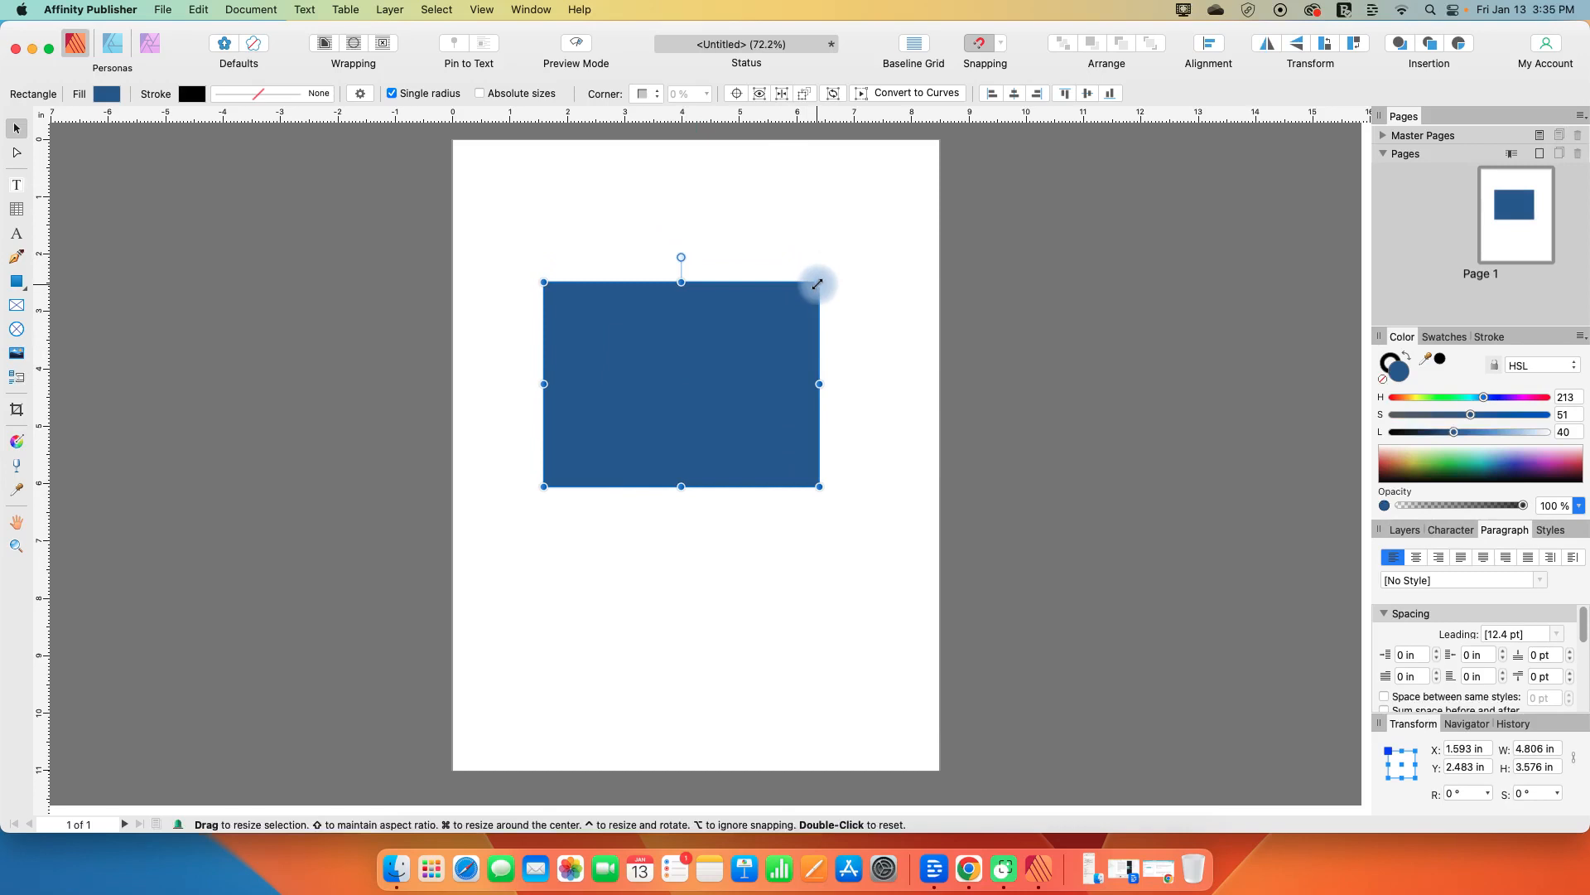
{"action": "mouse_move", "coordinate": [809, 285]}
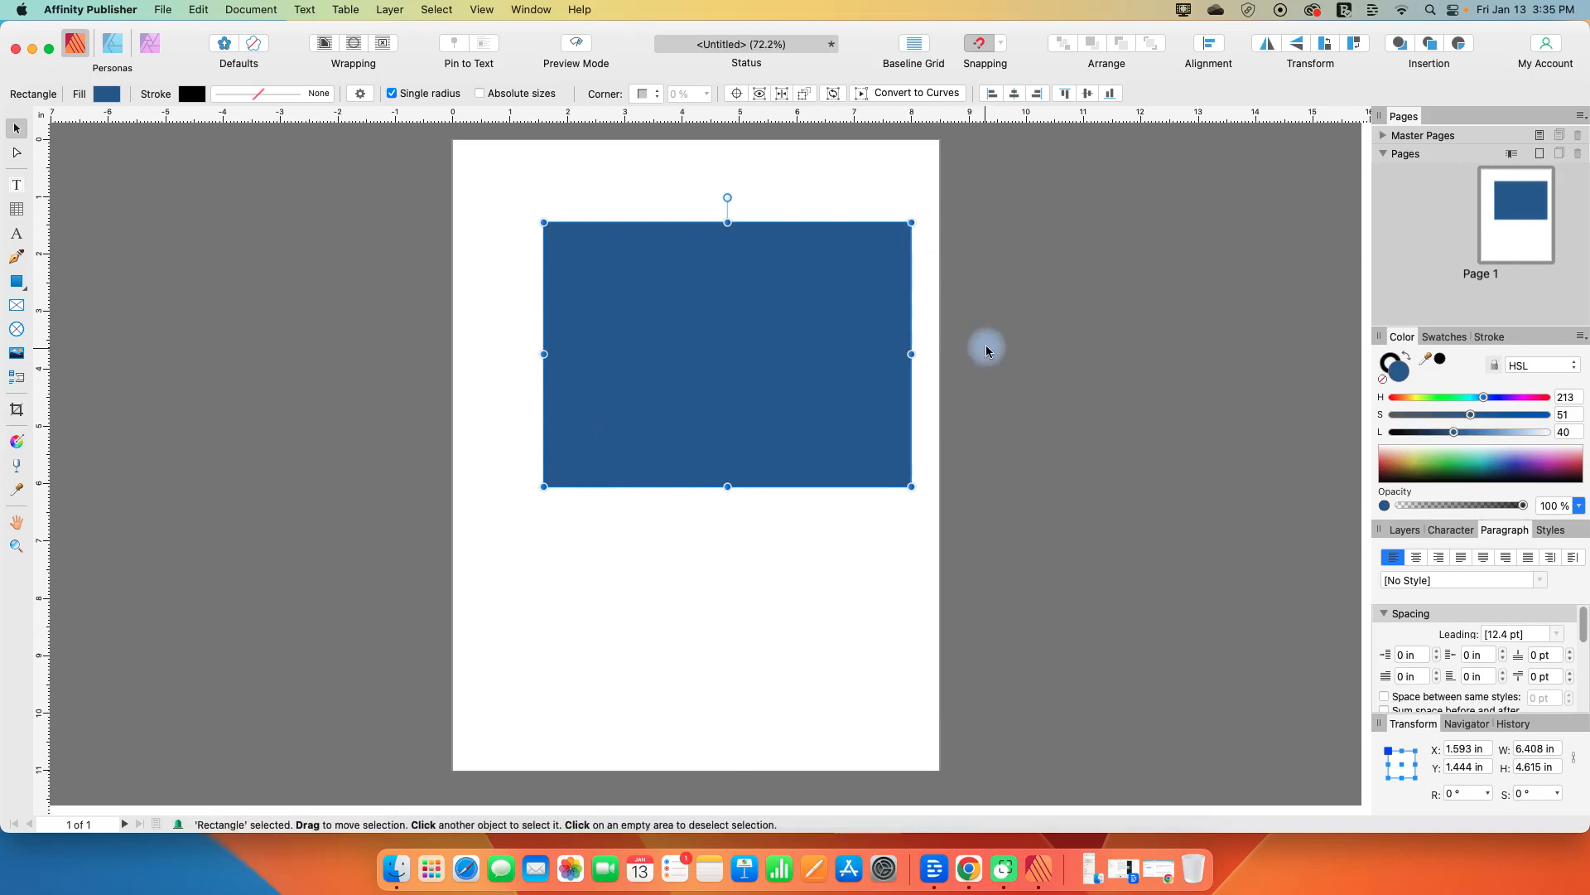
{"action": "mouse_move", "coordinate": [911, 355]}
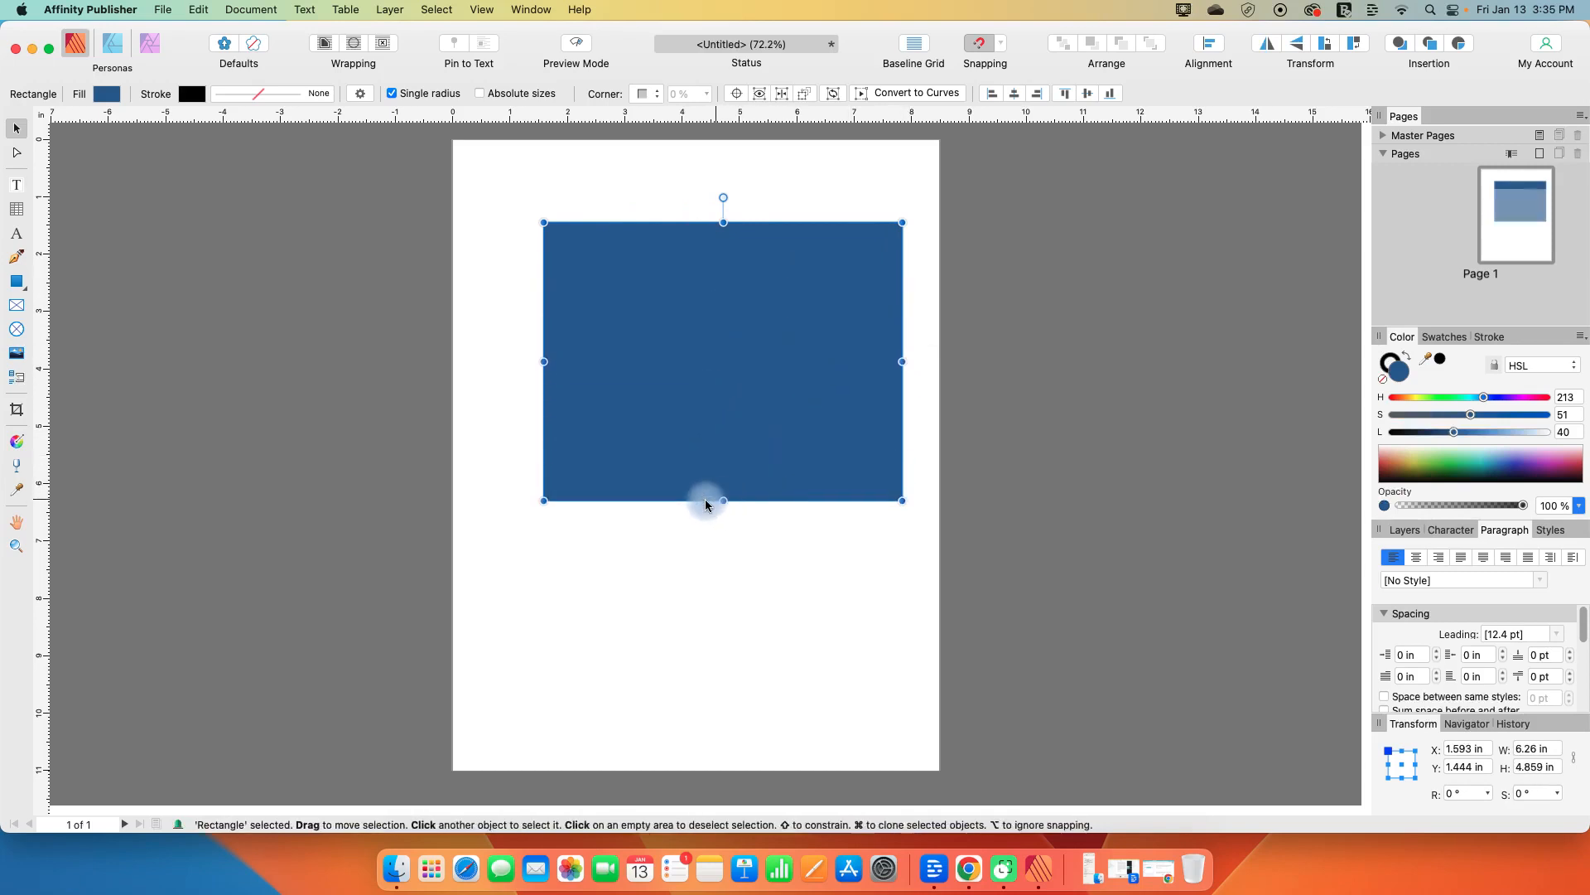
{"action": "mouse_move", "coordinate": [808, 217]}
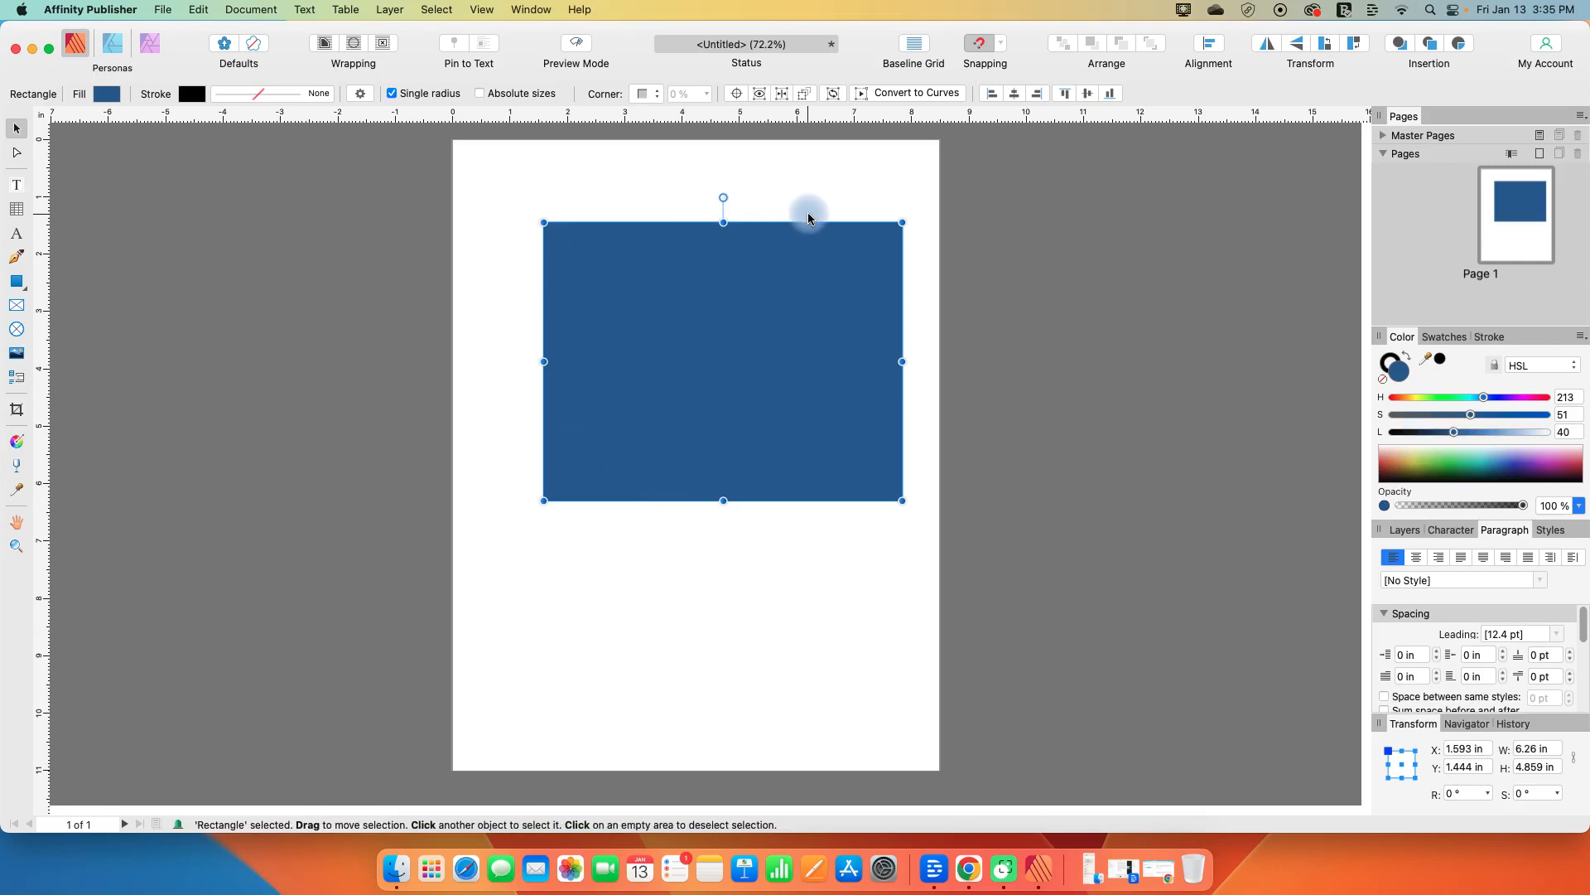
{"action": "mouse_move", "coordinate": [724, 210]}
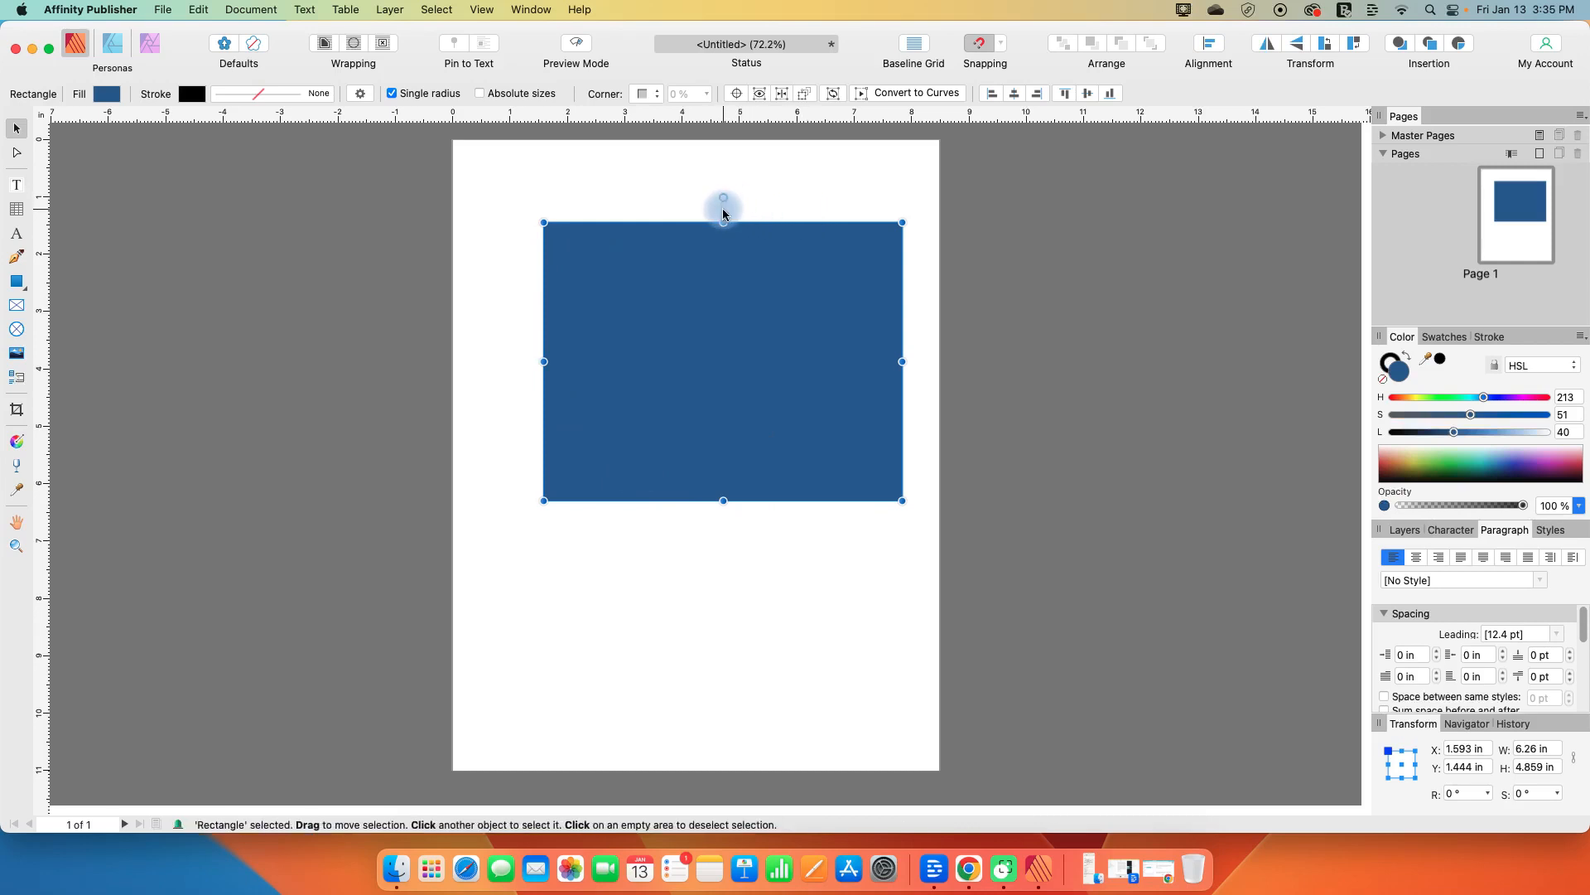
{"action": "mouse_move", "coordinate": [721, 196]}
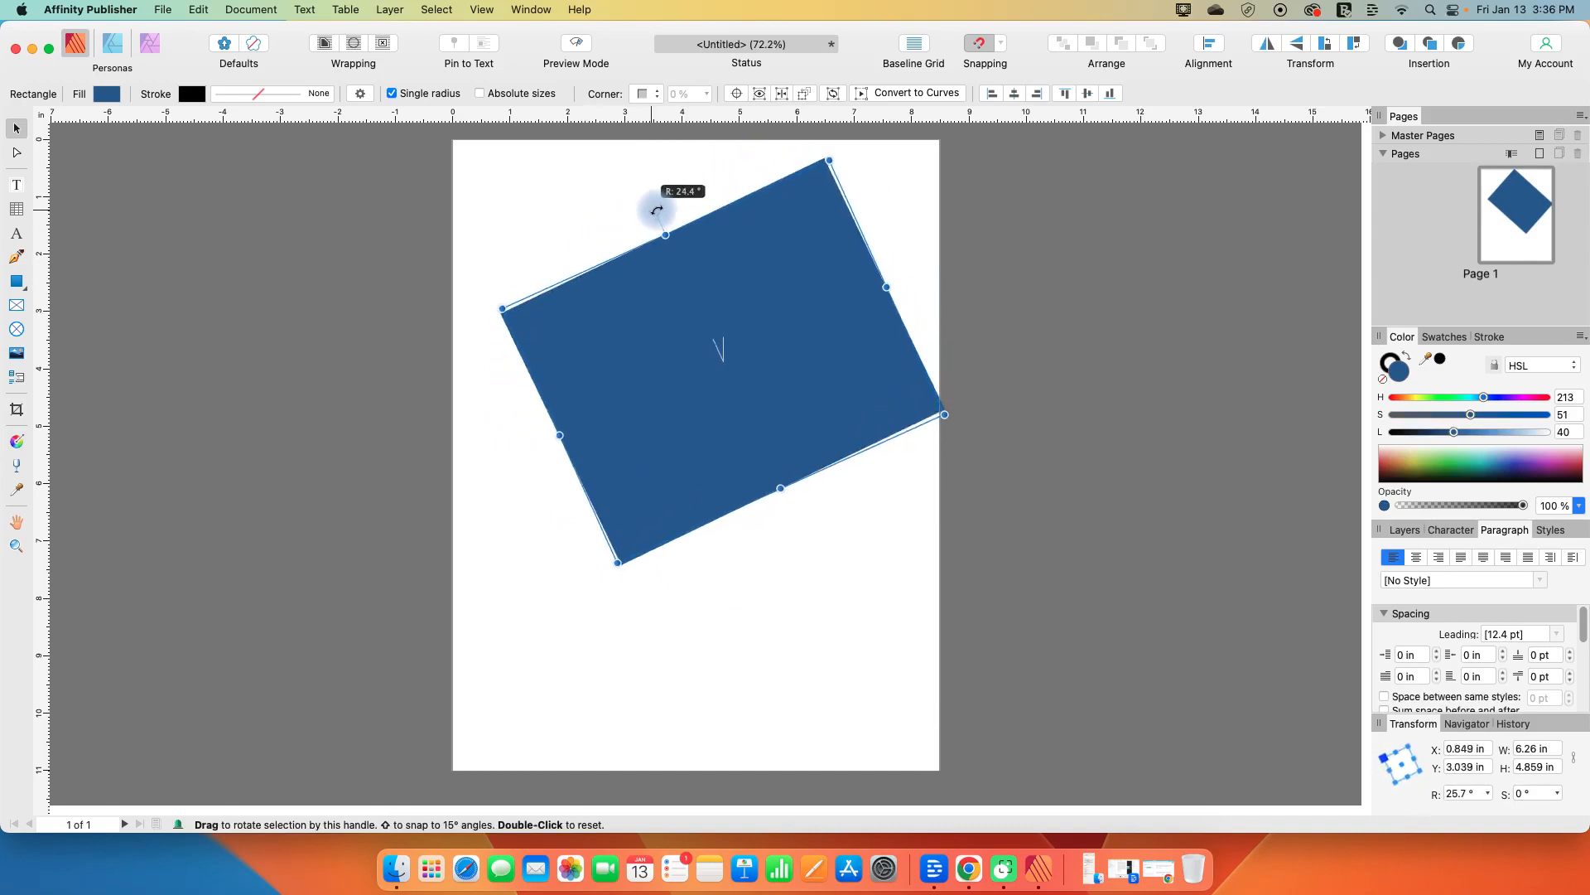
Reset the rectangle's rotation to zero by double-clicking its rotation handle
{"action": "double_click", "coordinate": [665, 233]}
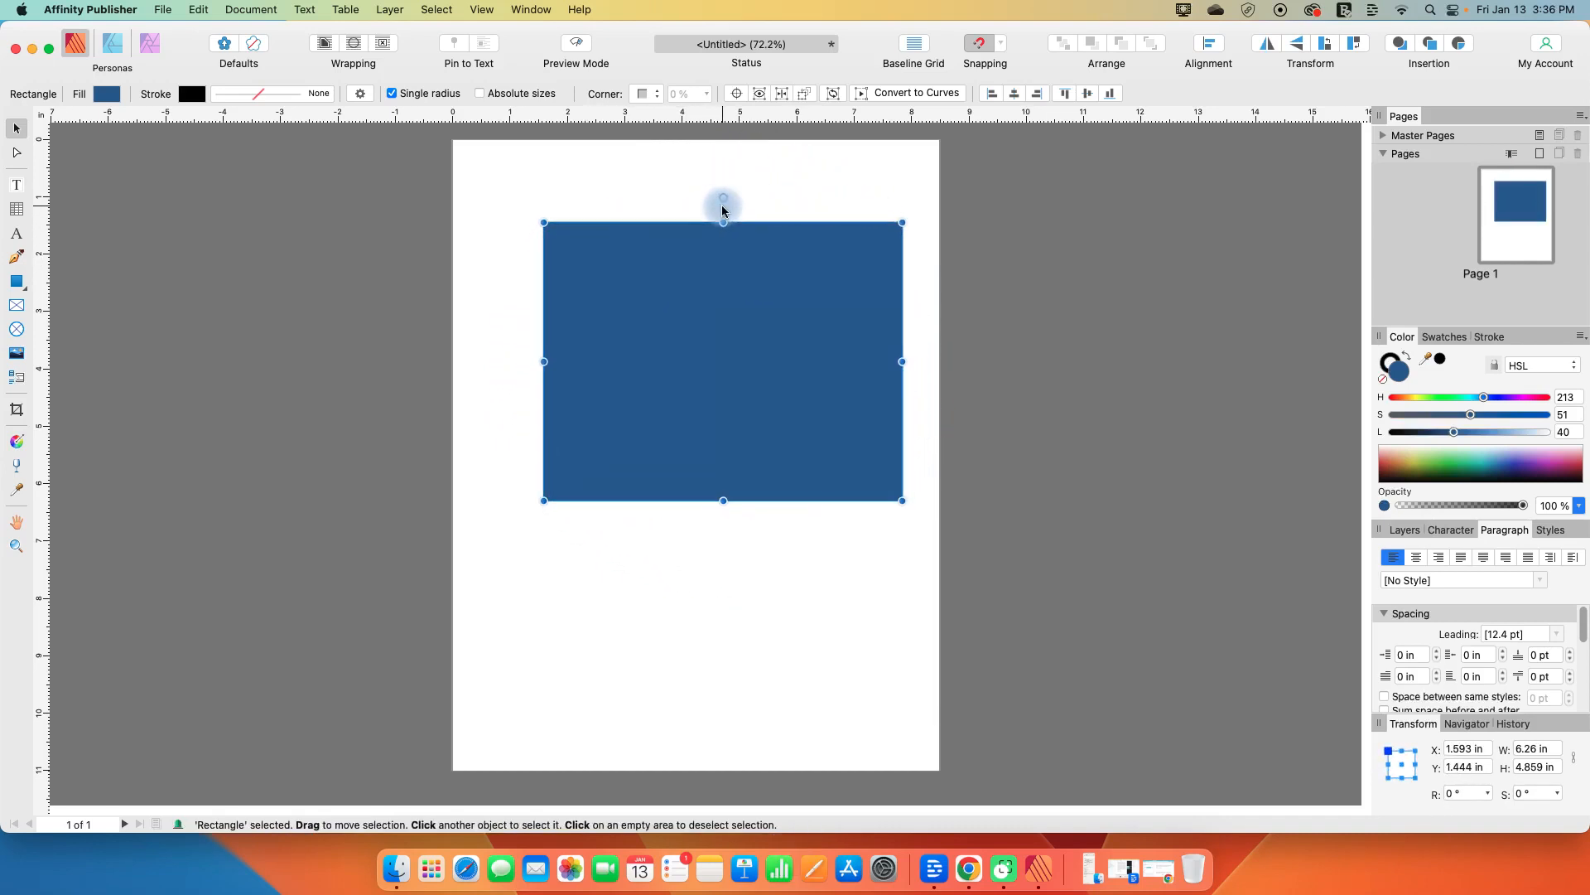
{"action": "mouse_move", "coordinate": [722, 193]}
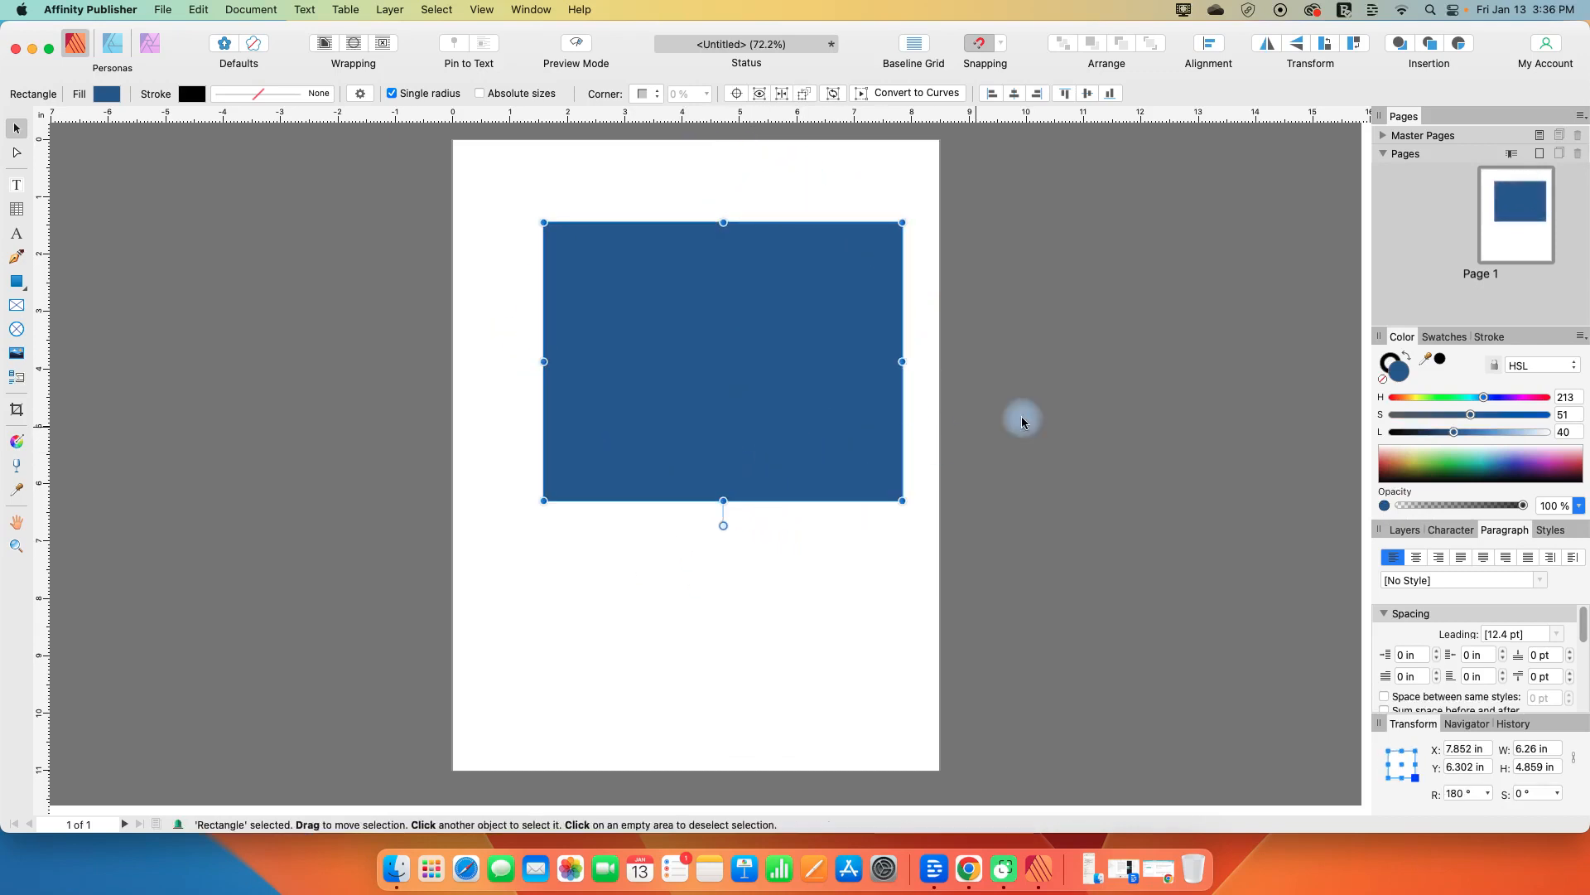
{"action": "mouse_move", "coordinate": [1076, 408]}
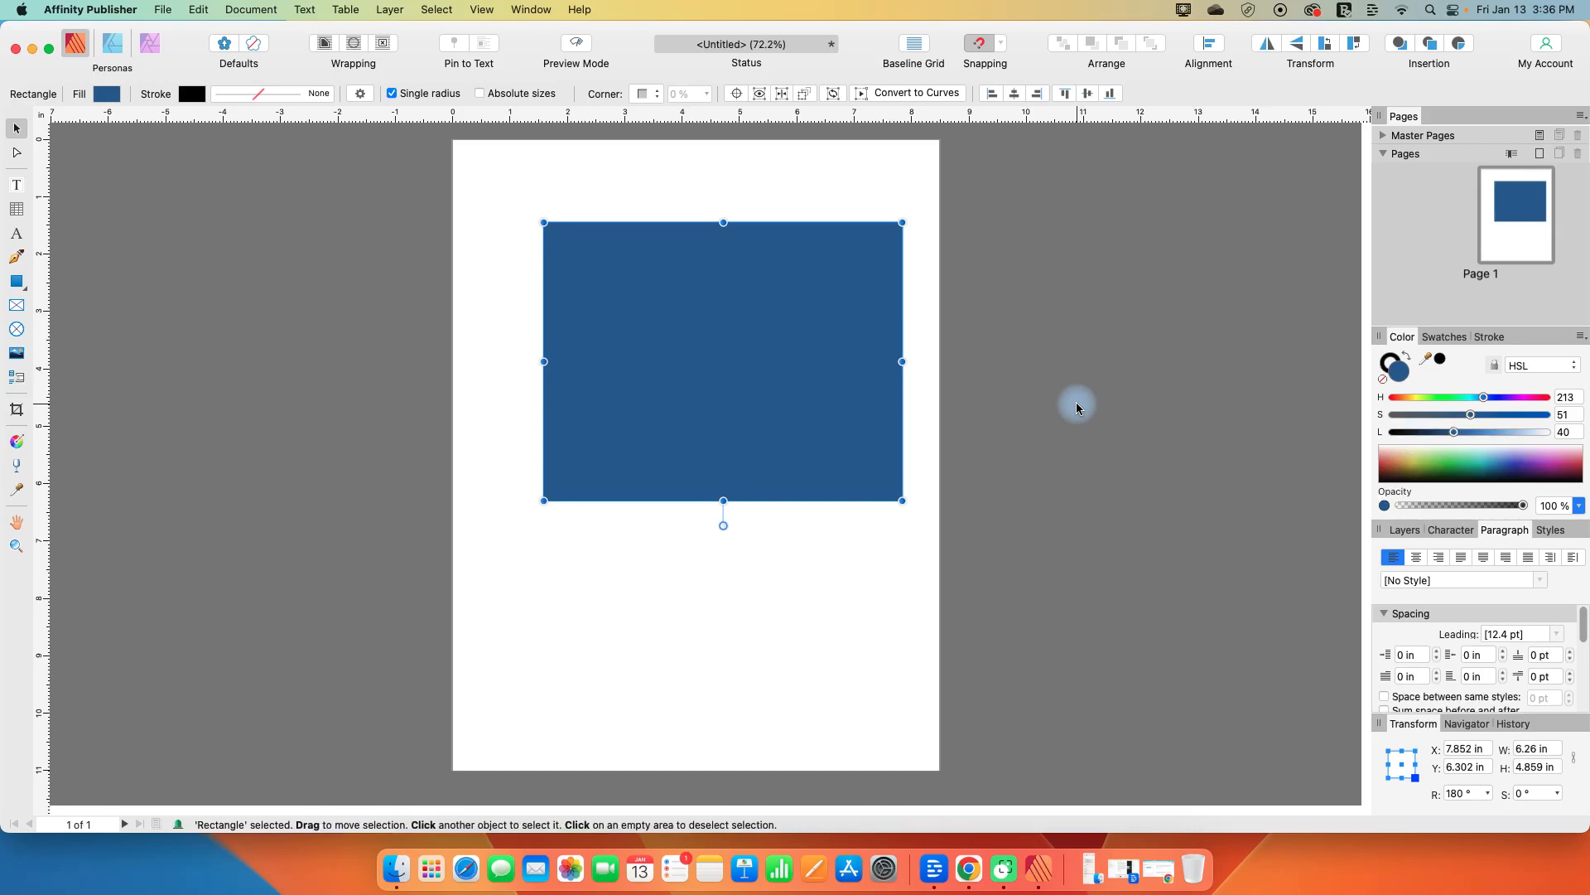
{"action": "mouse_move", "coordinate": [1073, 346]}
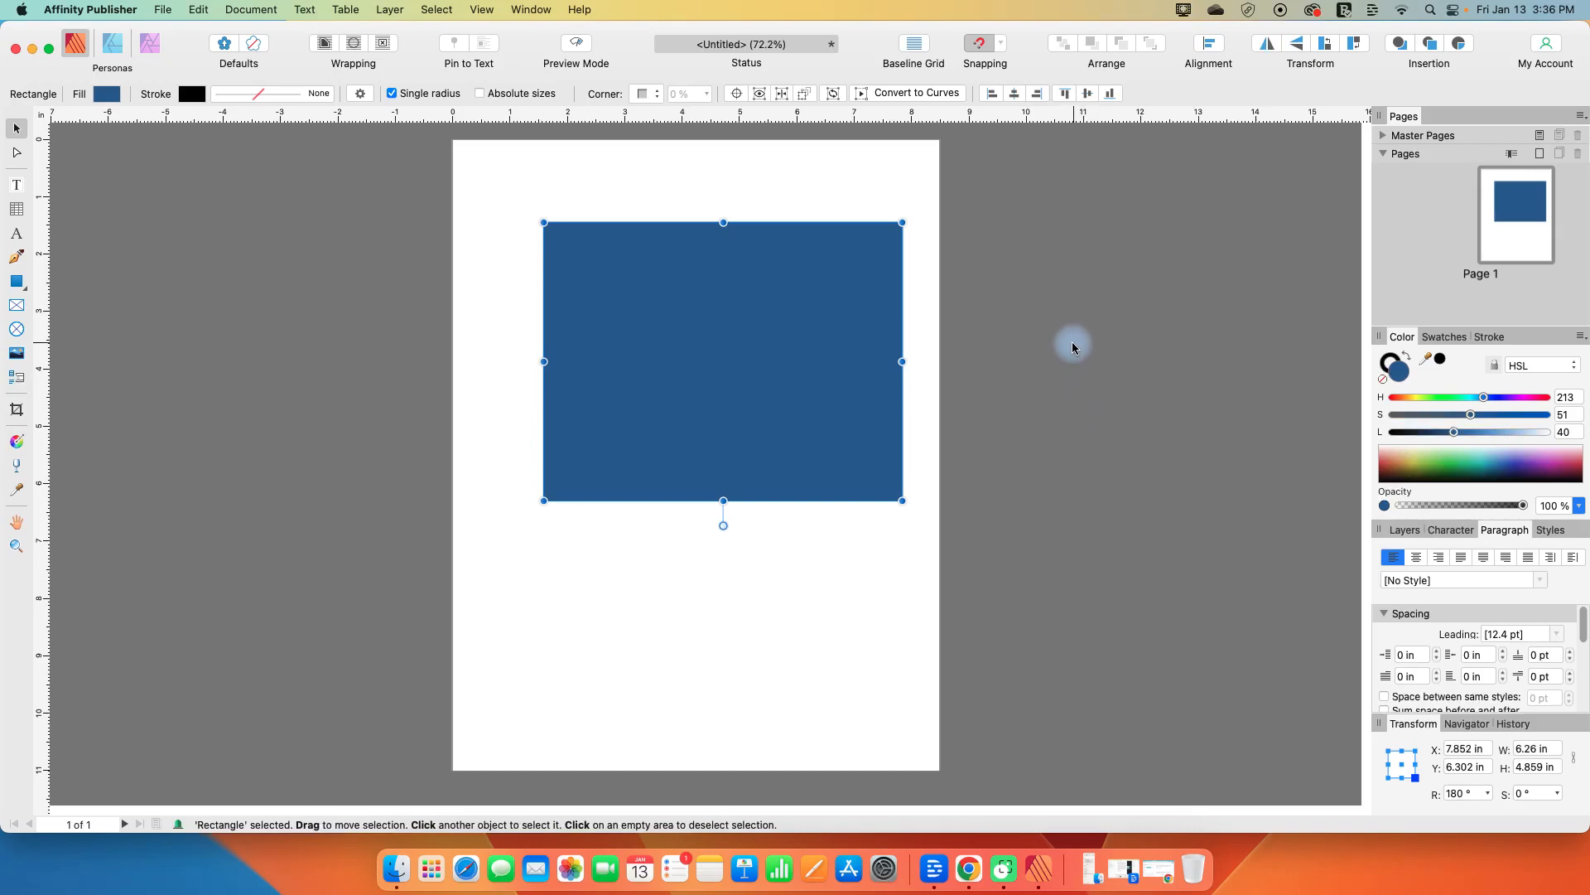
{"action": "mouse_move", "coordinate": [901, 222]}
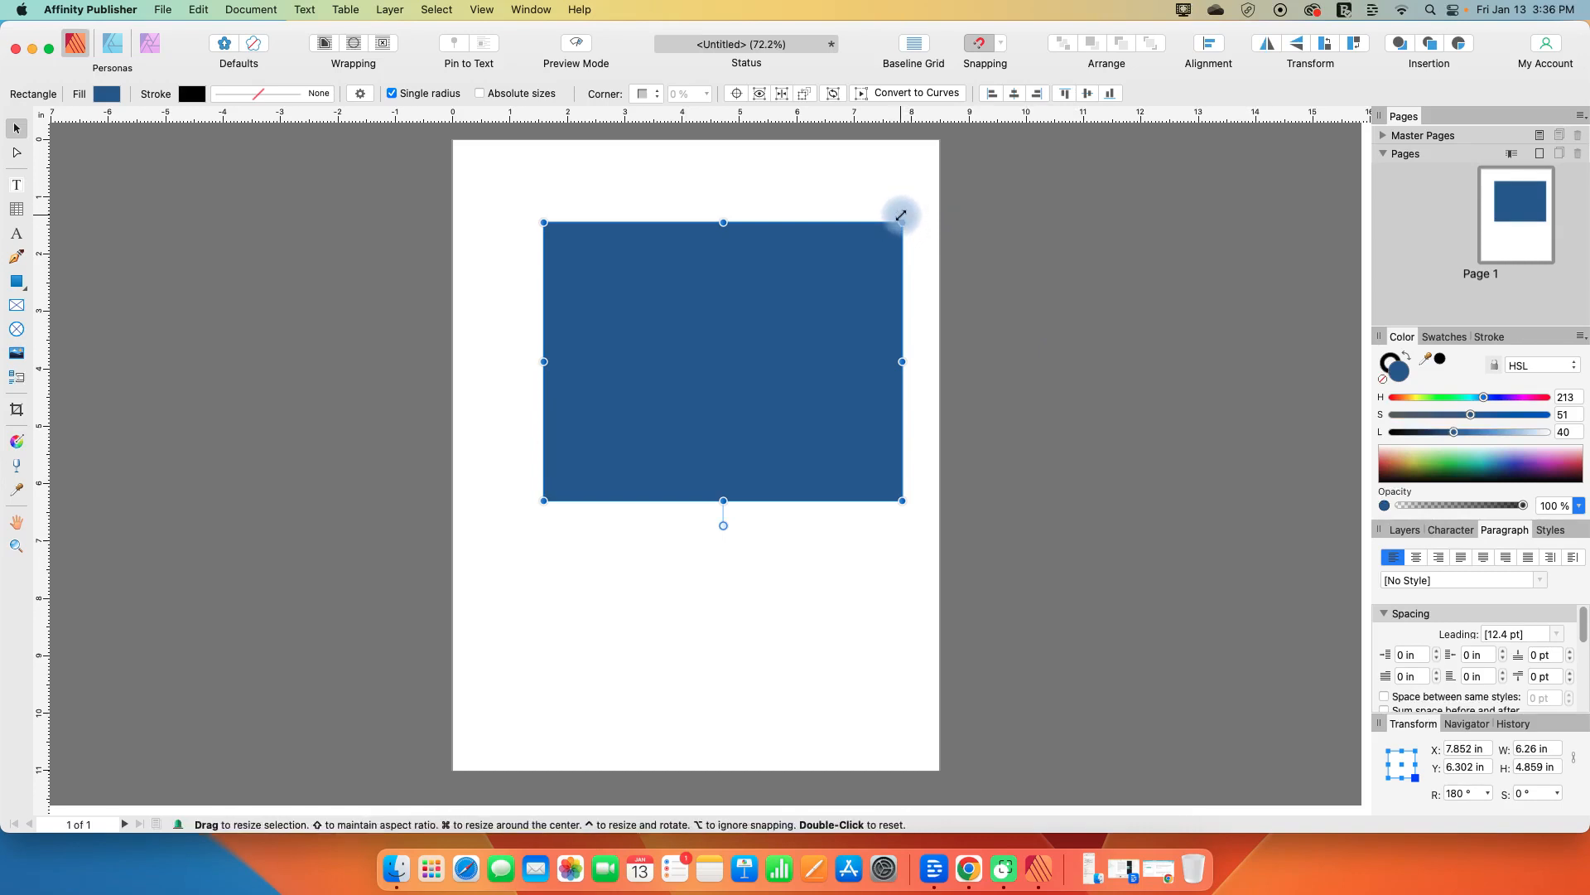
{"action": "mouse_move", "coordinate": [901, 214]}
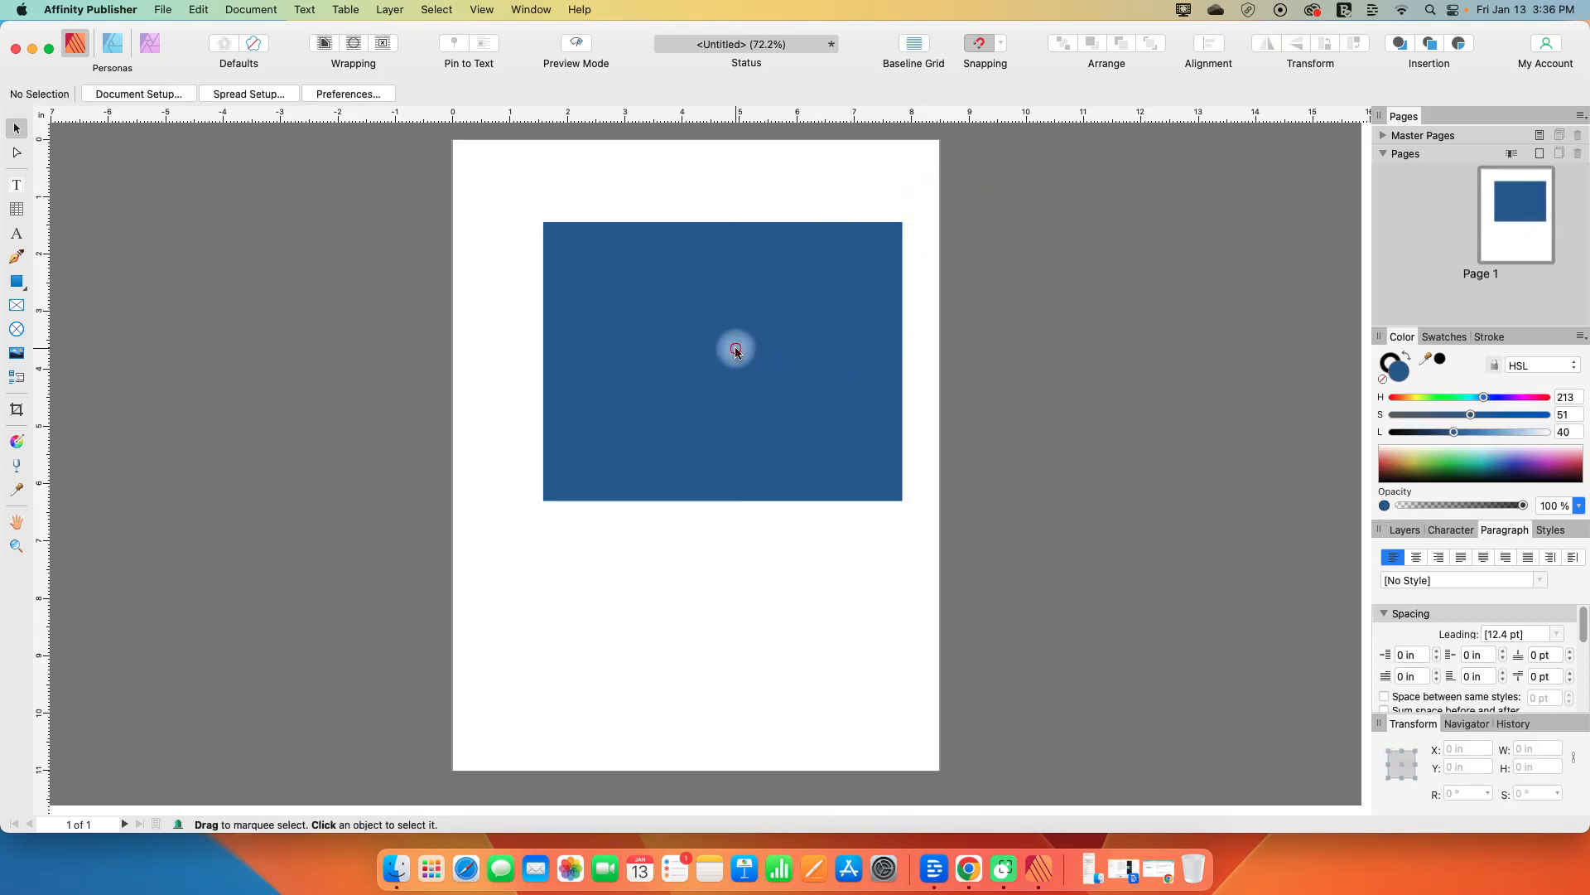
{"action": "left_click", "coordinate": [736, 351]}
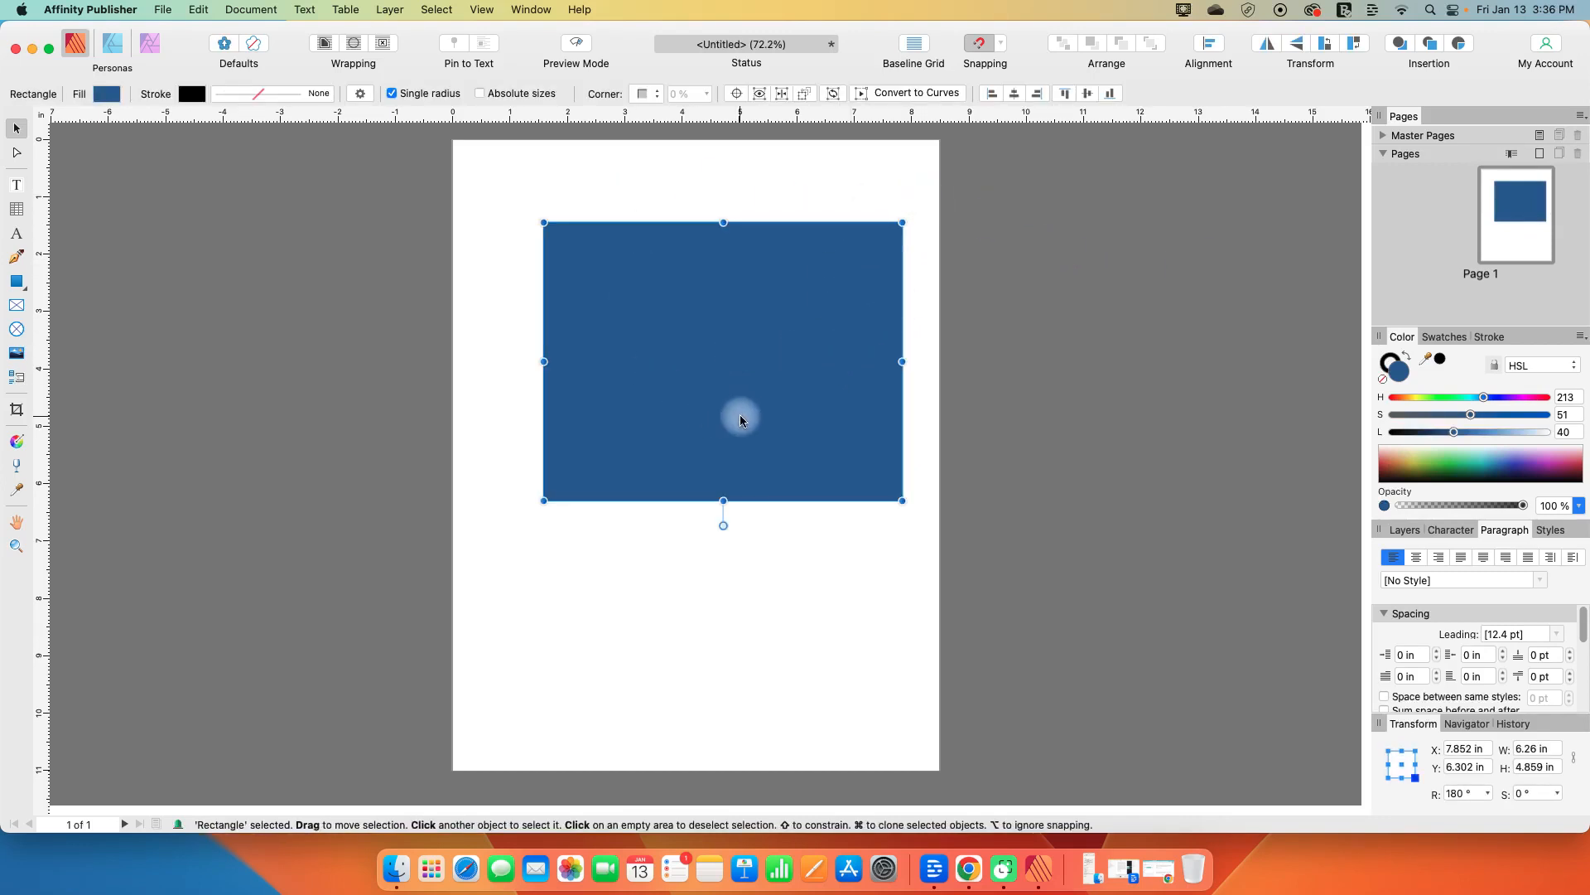